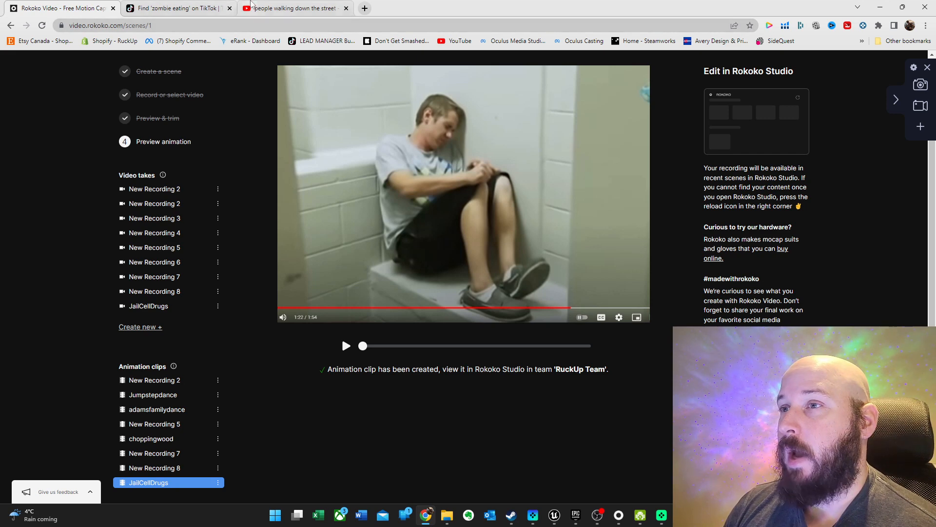
Step: Return to the TikTok 'zombie eating' search results and scroll through the clips
{"action": "left_click", "coordinate": [174, 8]}
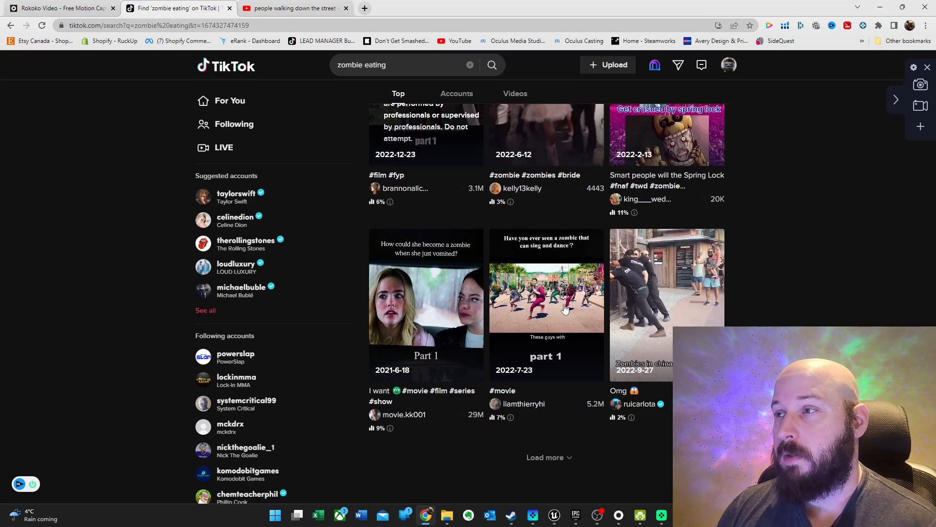
{"action": "scroll", "scroll_direction": "up", "scroll_amount": 3}
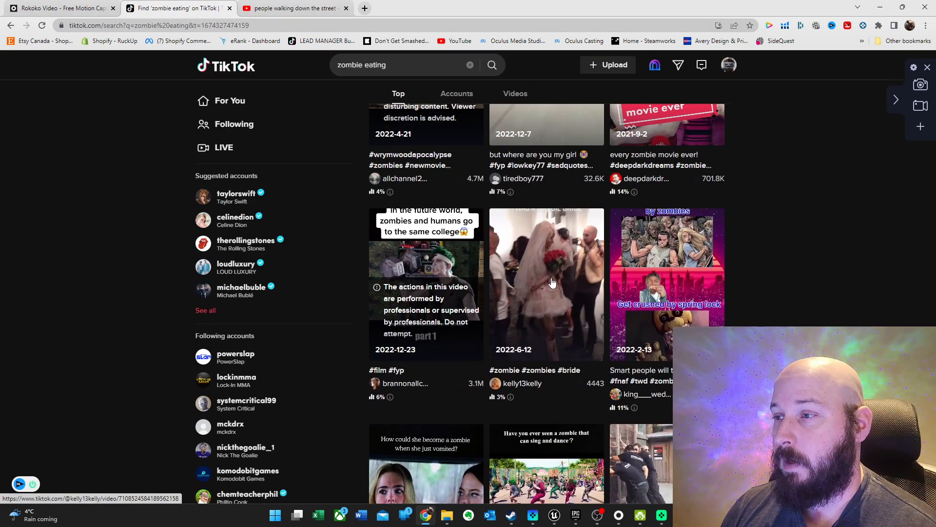
{"action": "scroll", "scroll_direction": "down", "scroll_amount": 3}
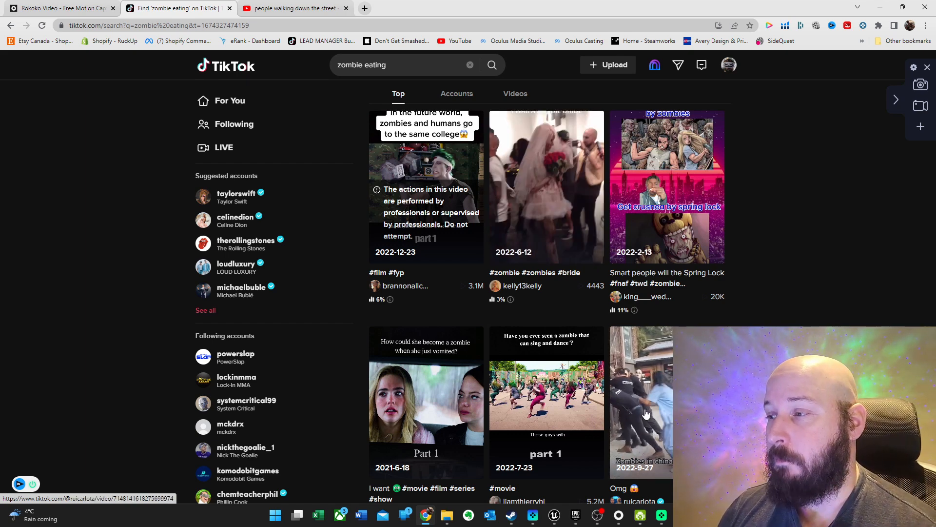
{"action": "scroll", "scroll_direction": "down", "scroll_amount": 3}
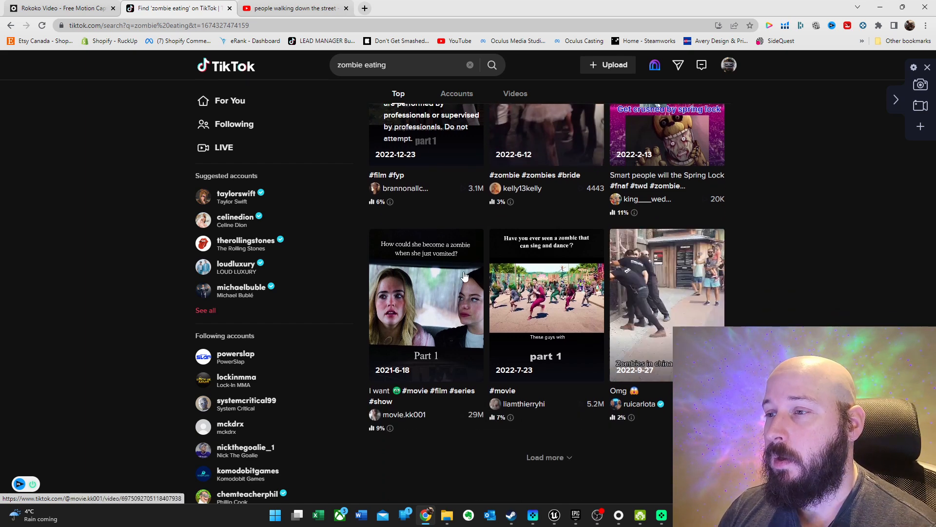
Step: Load more zombie video results and browse further down the list
{"action": "left_click", "coordinate": [545, 456]}
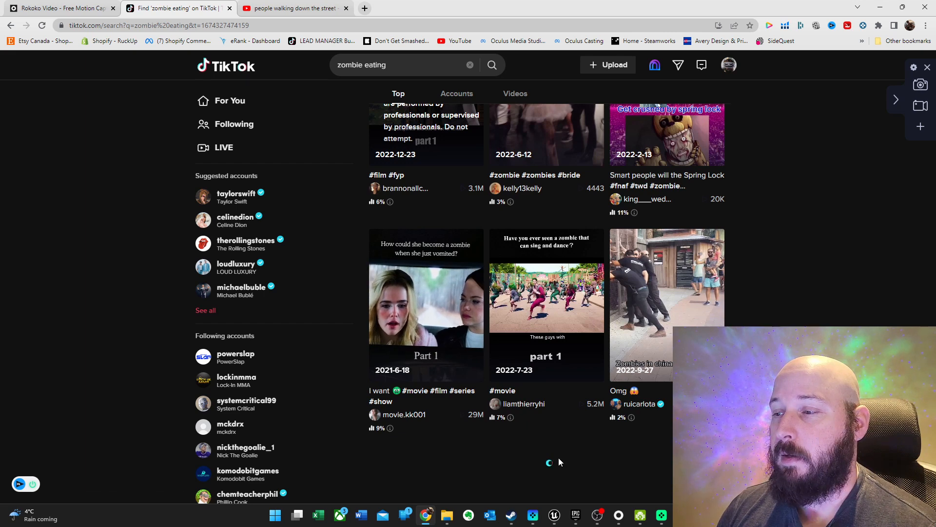
{"action": "scroll", "scroll_direction": "down", "scroll_amount": 3}
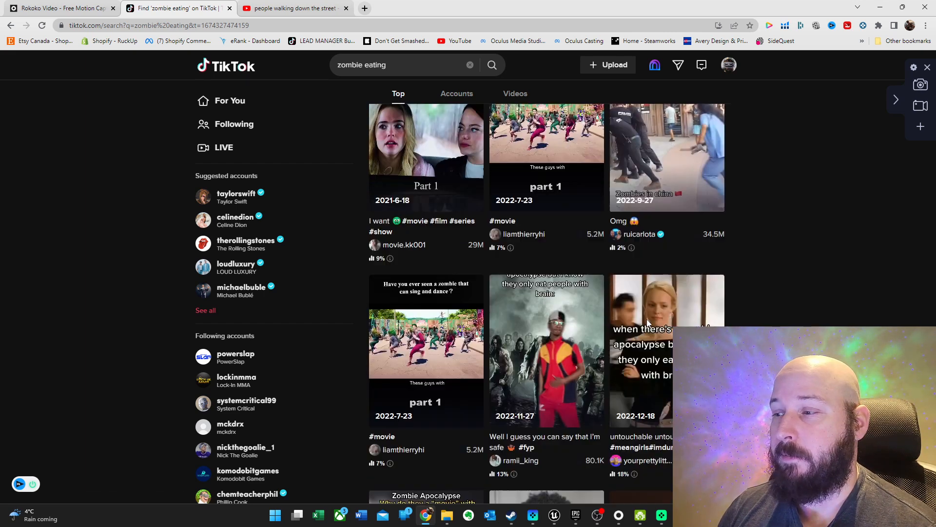
{"action": "scroll", "scroll_direction": "down", "scroll_amount": 3}
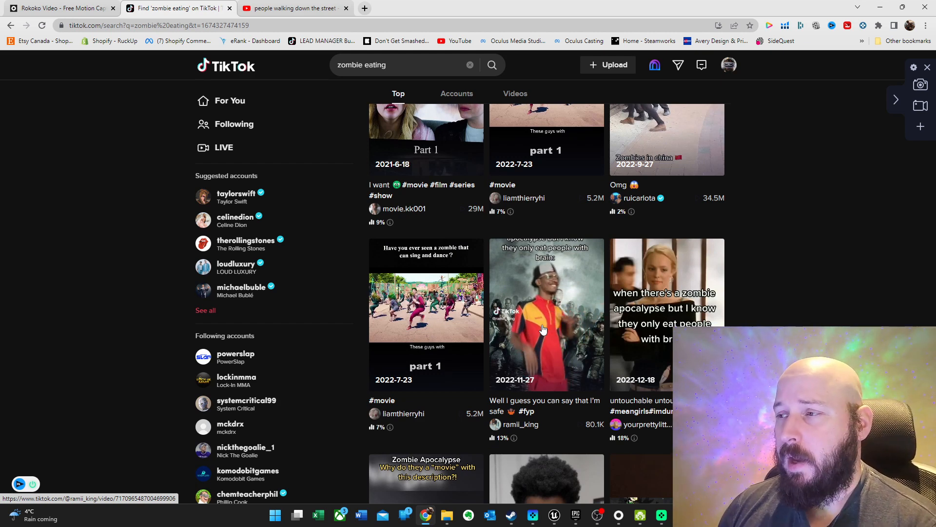
{"action": "scroll", "scroll_direction": "down", "scroll_amount": 3}
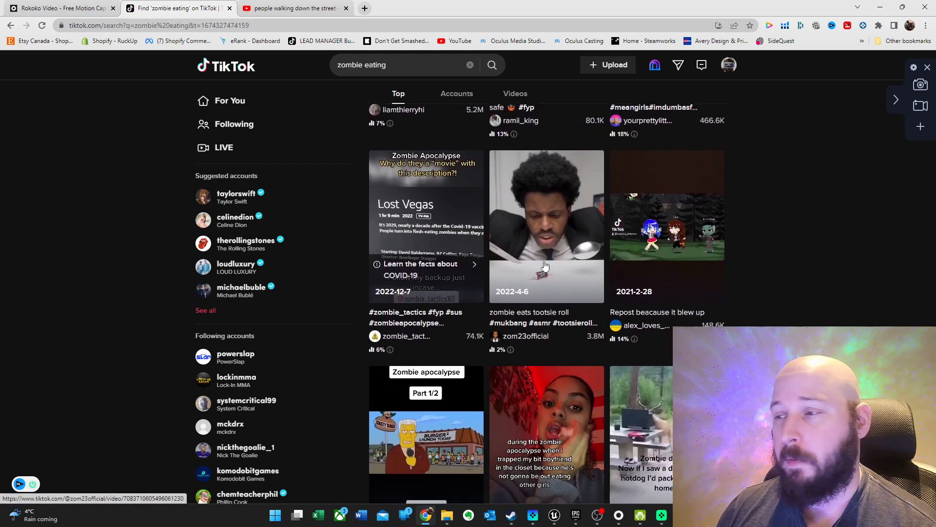
{"action": "scroll", "scroll_direction": "down", "scroll_amount": 3}
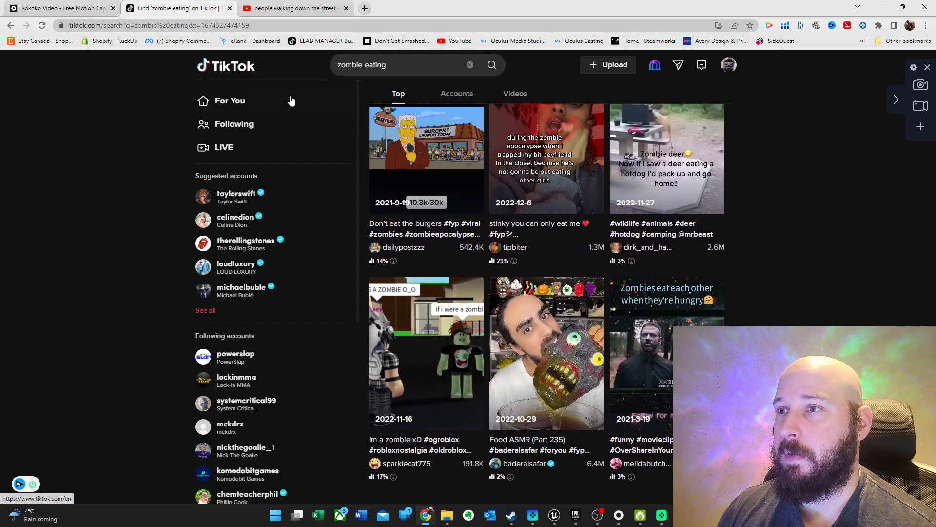
Step: Skip the New York street walk YouTube video to about 9:16 and pause it at 9:26
{"action": "left_click", "coordinate": [293, 7]}
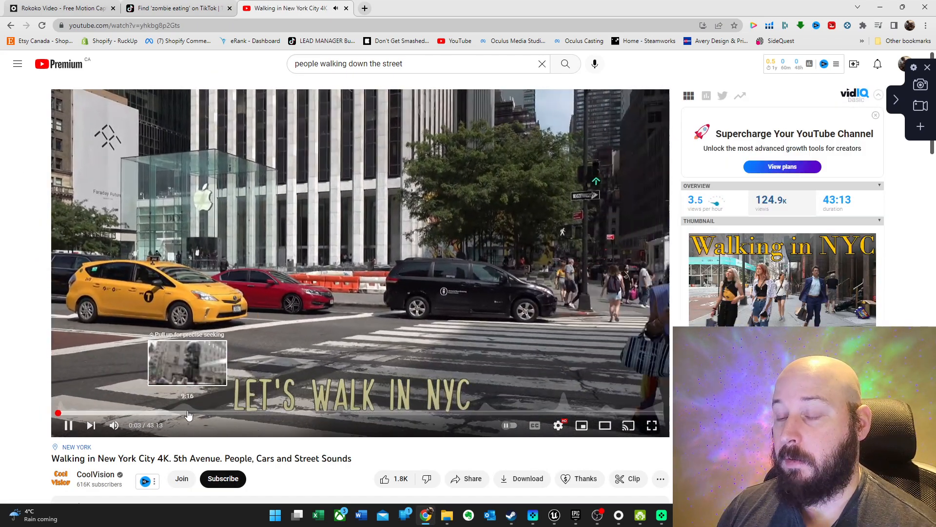
{"action": "left_click", "coordinate": [187, 413]}
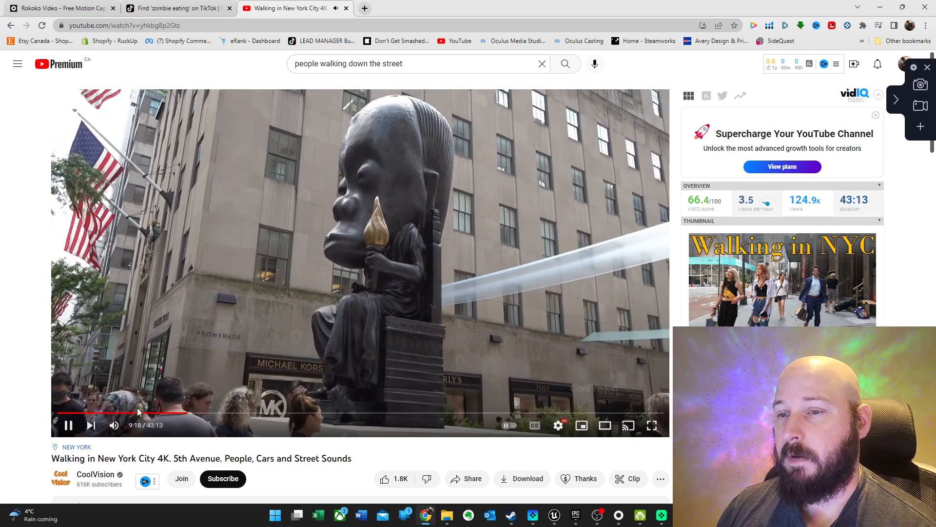
{"action": "mouse_move", "coordinate": [123, 412]}
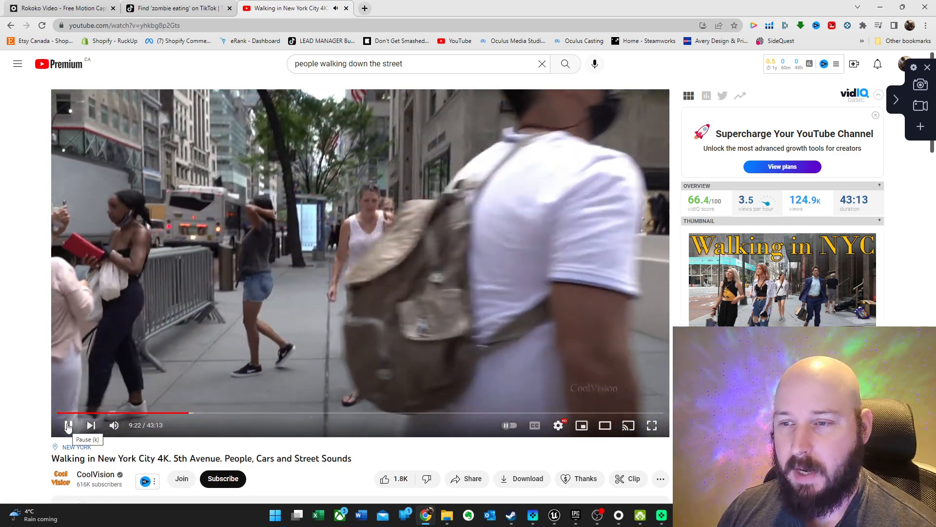
{"action": "left_click", "coordinate": [69, 424]}
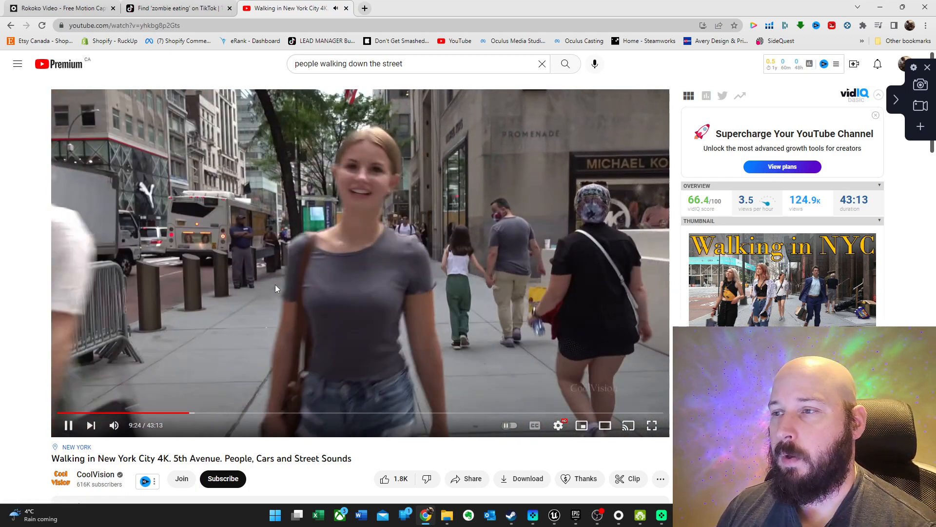
{"action": "left_click", "coordinate": [68, 424]}
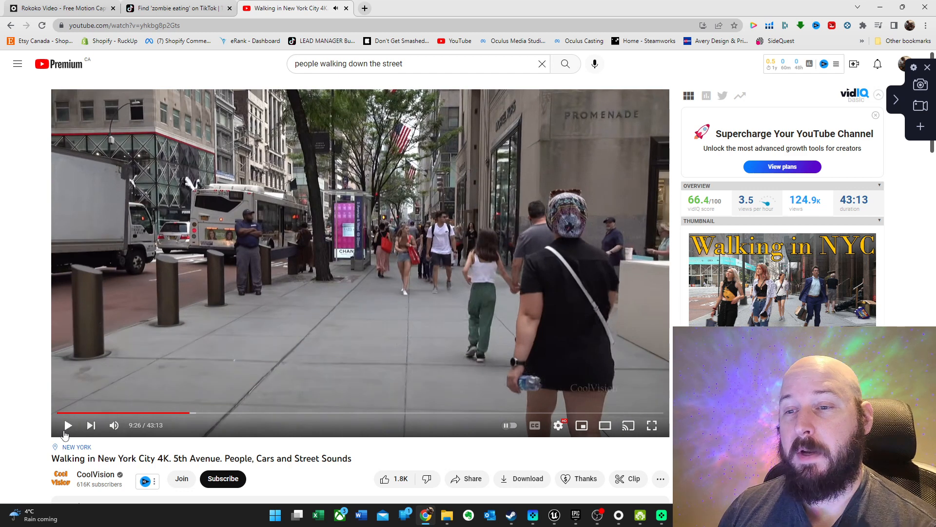
{"action": "mouse_move", "coordinate": [69, 424]}
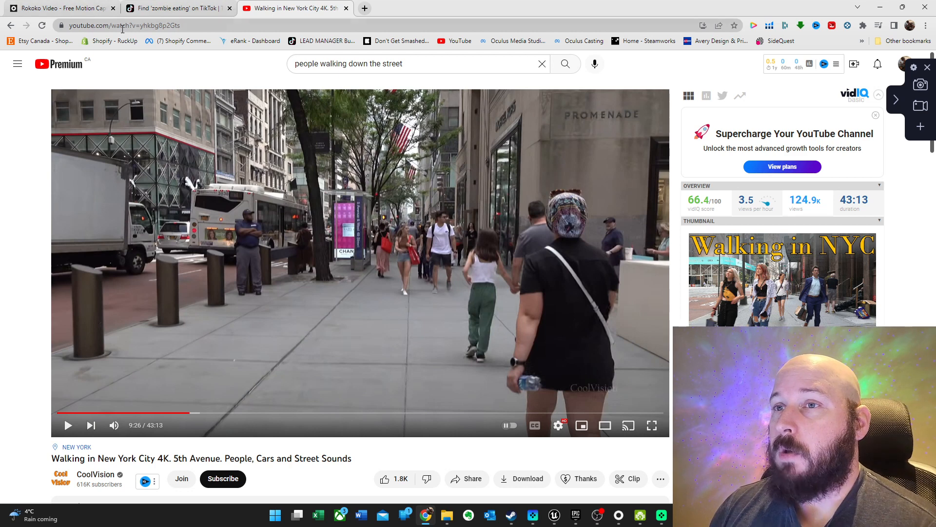
{"action": "mouse_move", "coordinate": [921, 105]}
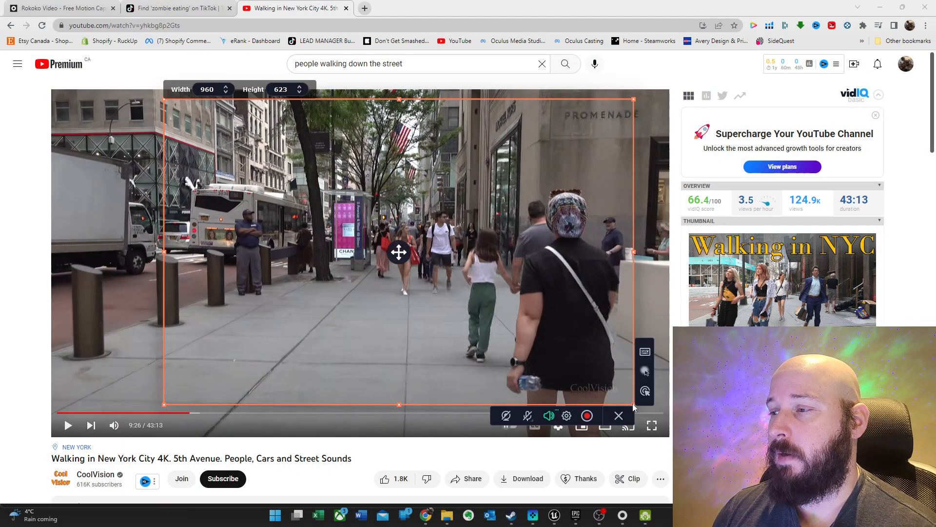
Step: Record about 8 seconds of the playing sidewalk footage with Movavi's screen recorder and bring up the preview
{"action": "left_click", "coordinate": [586, 415]}
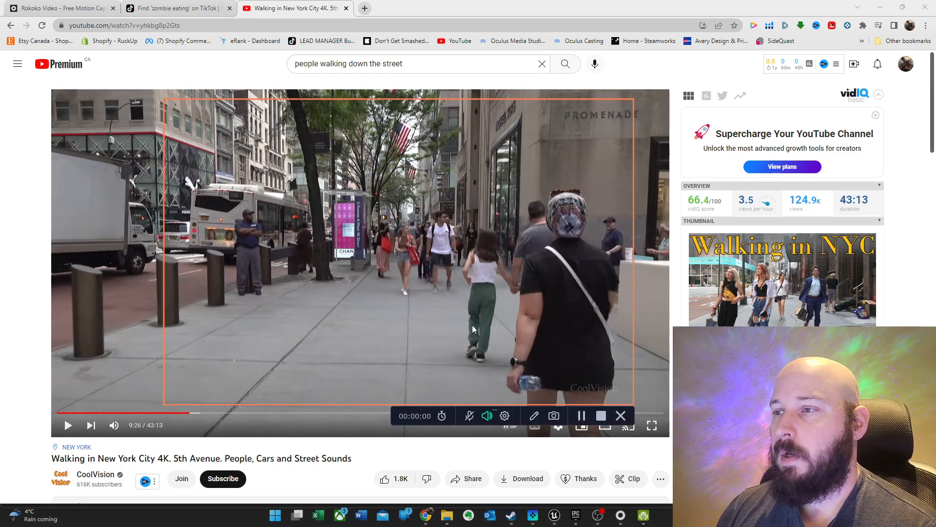
{"action": "left_click", "coordinate": [68, 424]}
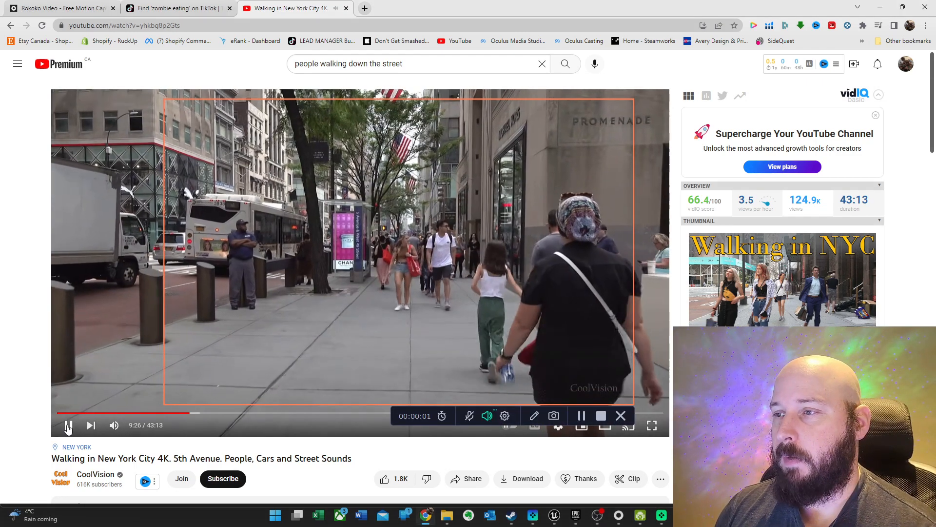
{"action": "left_click", "coordinate": [69, 424]}
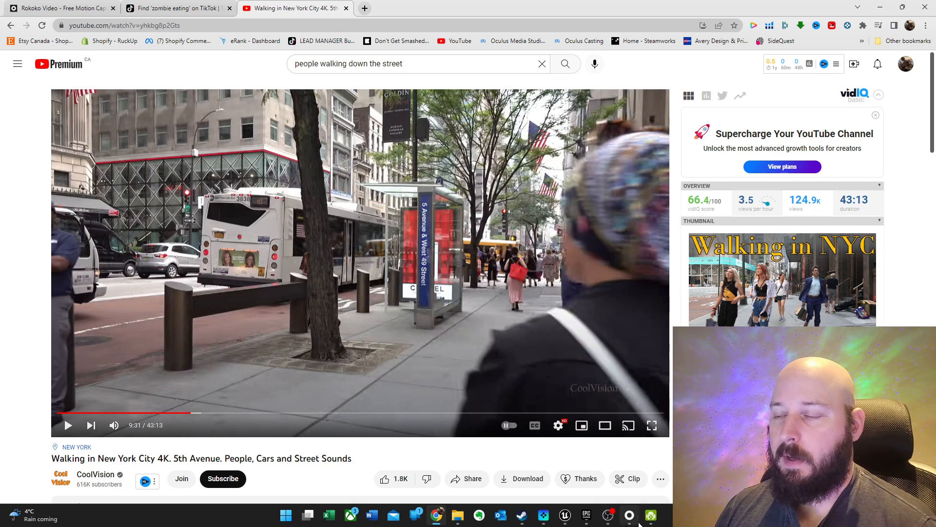
{"action": "left_click", "coordinate": [637, 515]}
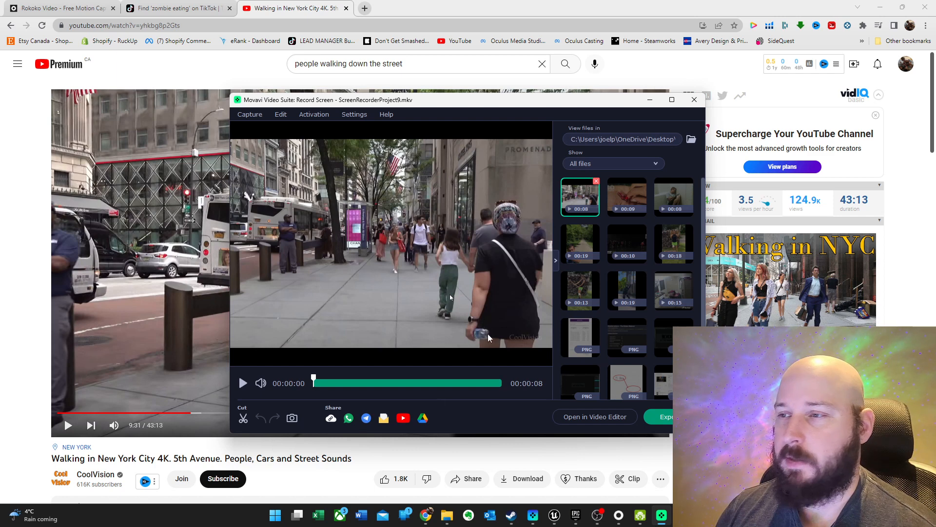
{"action": "mouse_move", "coordinate": [390, 286]}
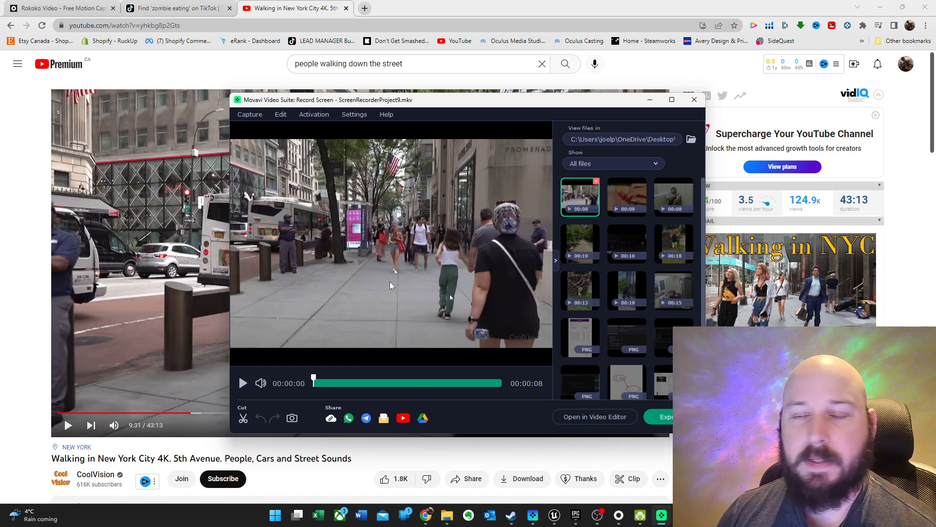
{"action": "mouse_move", "coordinate": [399, 268]}
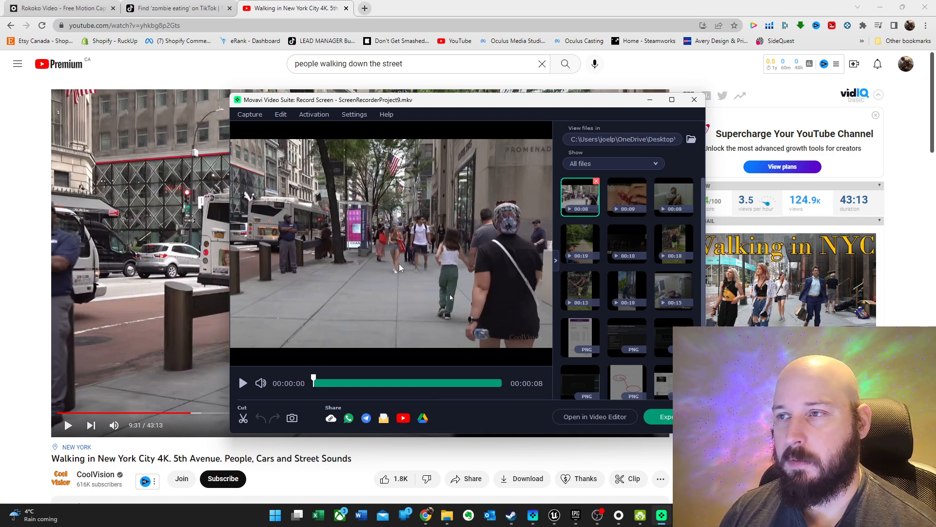
{"action": "mouse_move", "coordinate": [418, 250]}
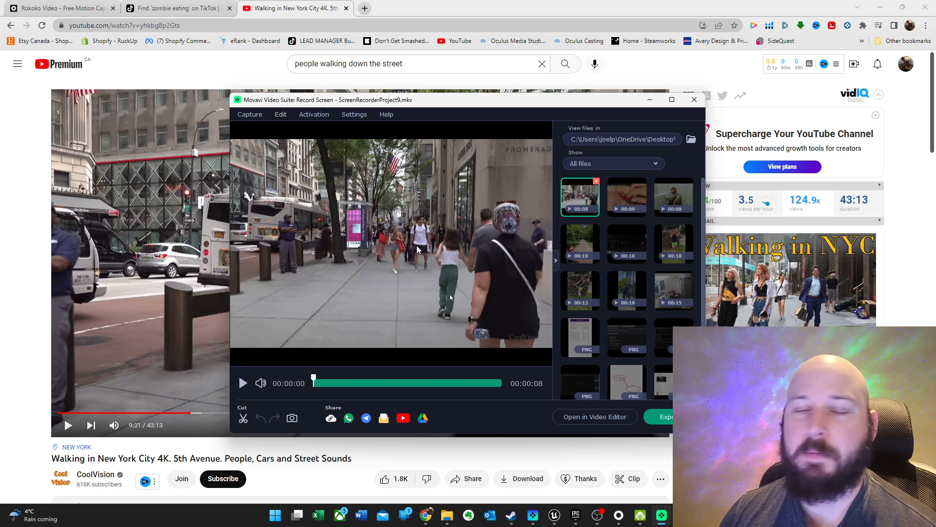
{"action": "mouse_move", "coordinate": [469, 315]}
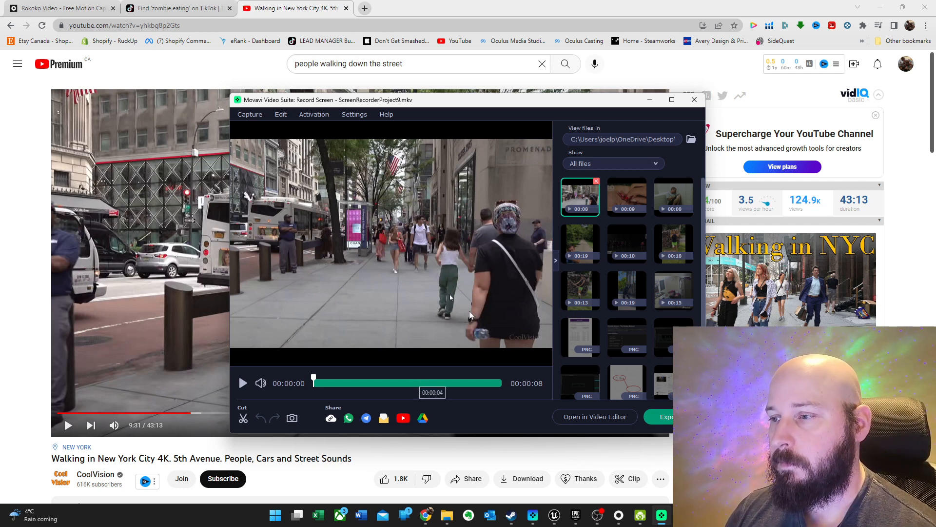
Step: Export the trimmed sidewalk recording as MP4 to the Desktop and return to Rokoko Video
{"action": "left_click", "coordinate": [661, 416]}
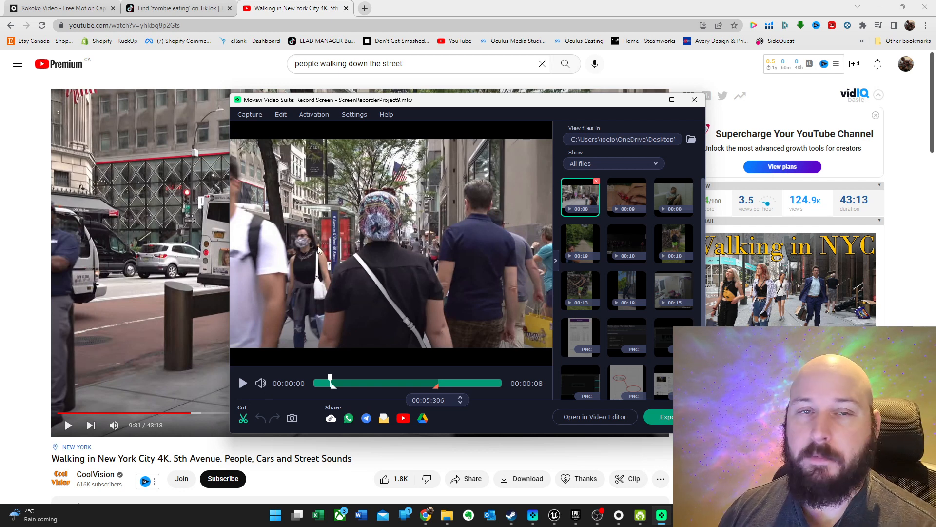
{"action": "mouse_move", "coordinate": [323, 315]}
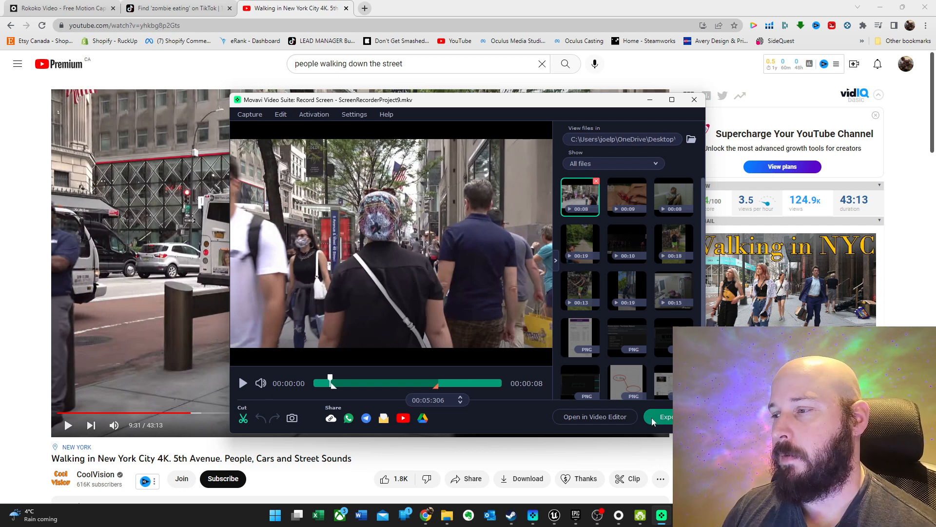
{"action": "left_click", "coordinate": [664, 416]}
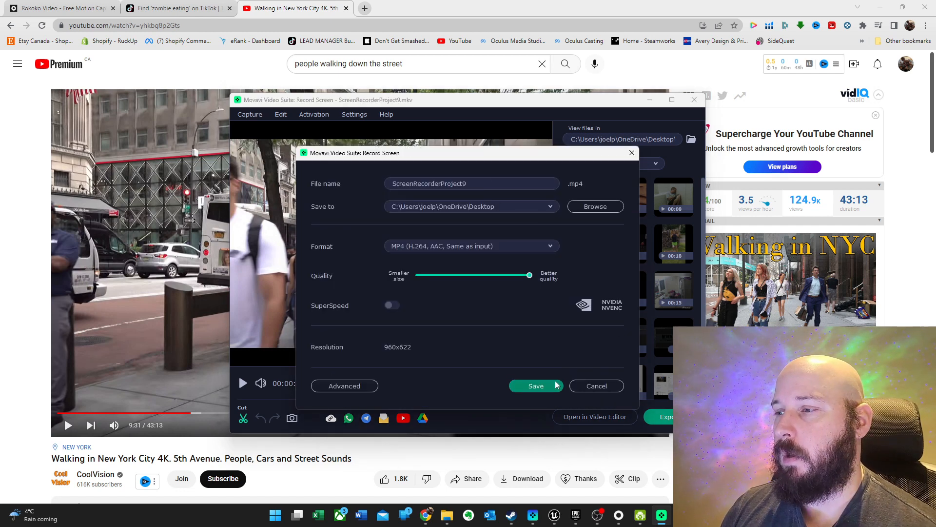
{"action": "left_click", "coordinate": [536, 385]}
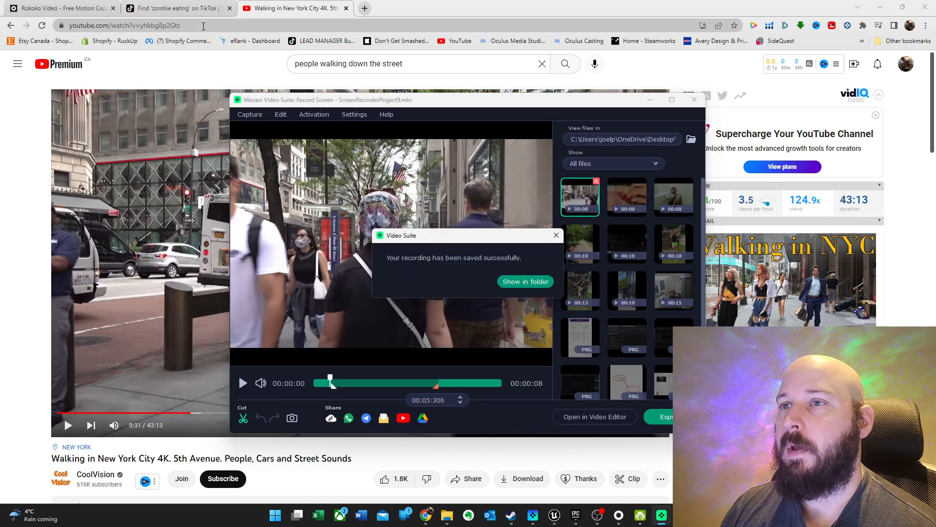
{"action": "left_click", "coordinate": [555, 235]}
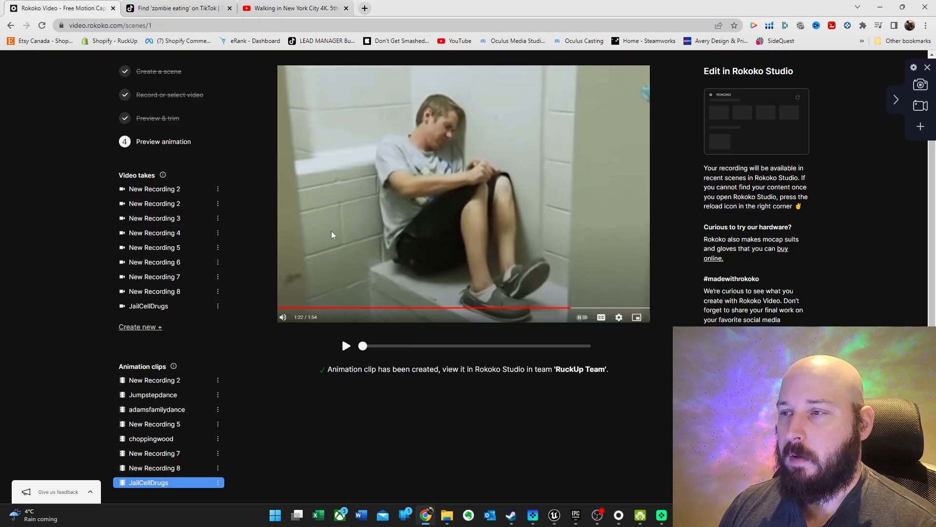
{"action": "mouse_move", "coordinate": [869, 150]}
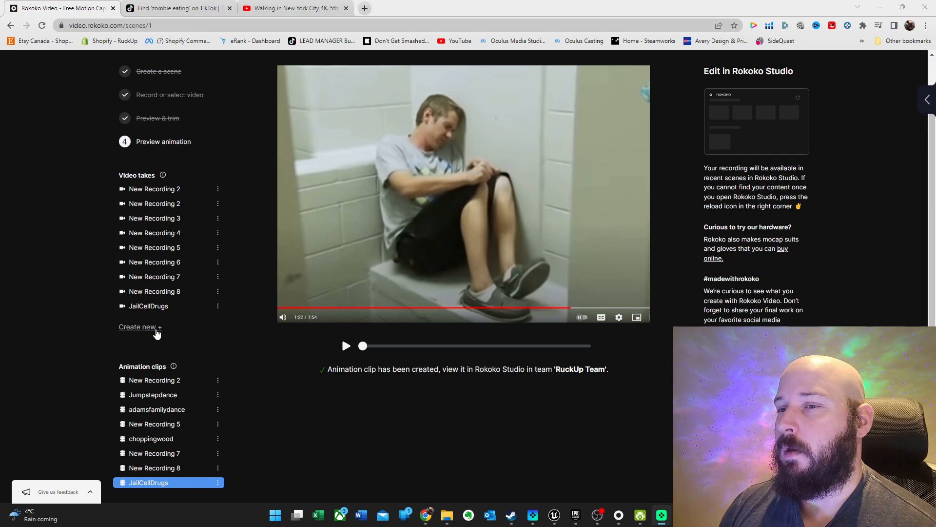
Step: Start a new take and select the JailCellDrugs video take for Preview & trim
{"action": "left_click", "coordinate": [137, 326]}
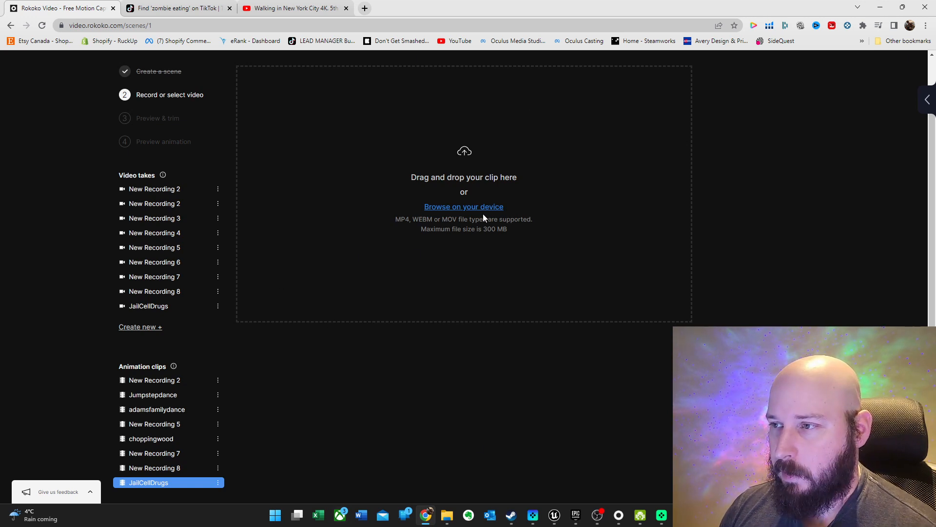
{"action": "mouse_move", "coordinate": [444, 504]}
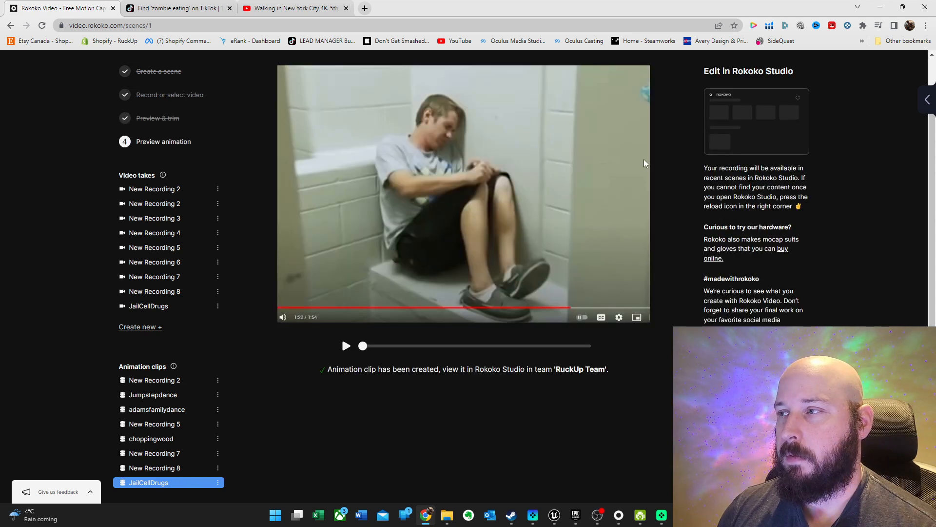
{"action": "left_click", "coordinate": [148, 305]}
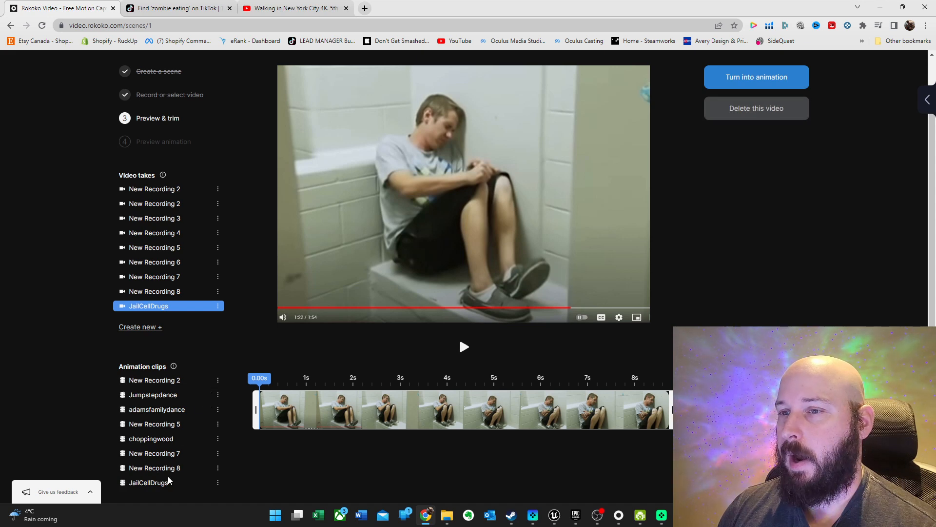
{"action": "left_click", "coordinate": [756, 76]}
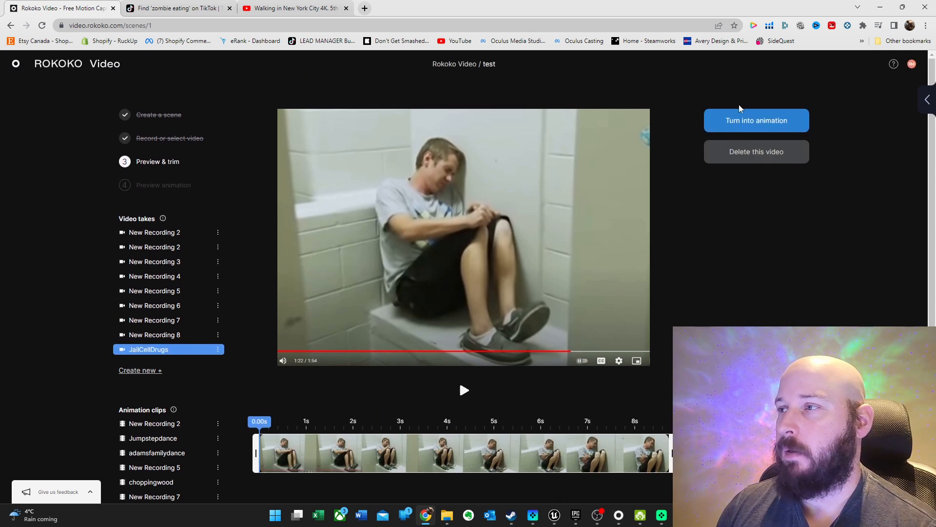
{"action": "mouse_move", "coordinate": [634, 276]}
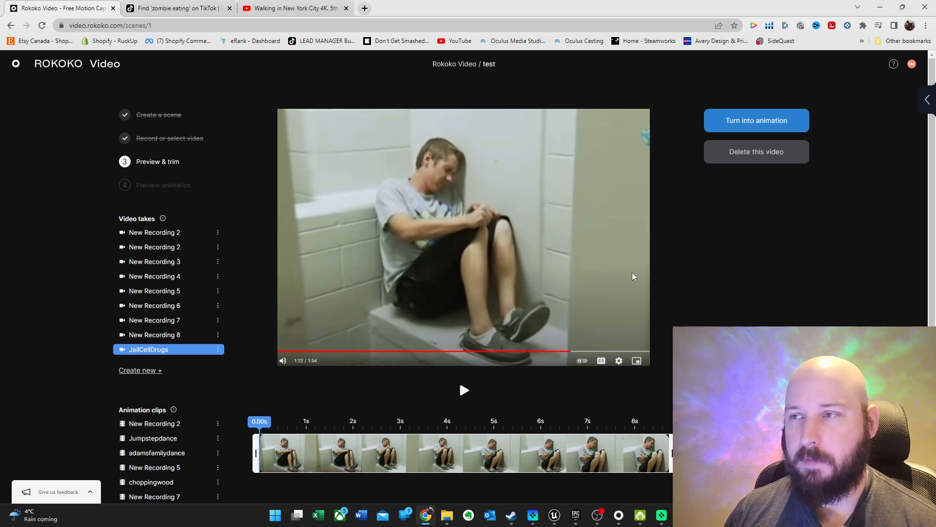
{"action": "scroll", "scroll_direction": "down", "scroll_amount": 3}
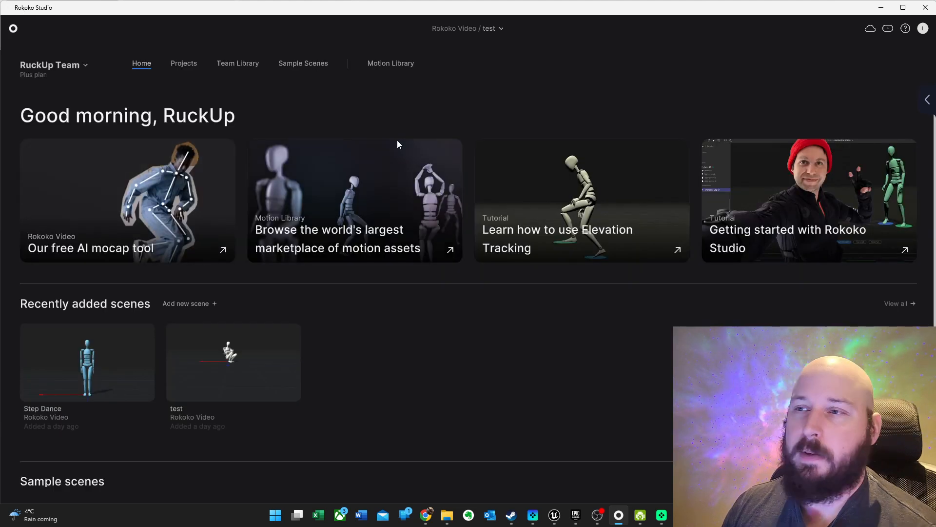
{"action": "mouse_move", "coordinate": [142, 313]}
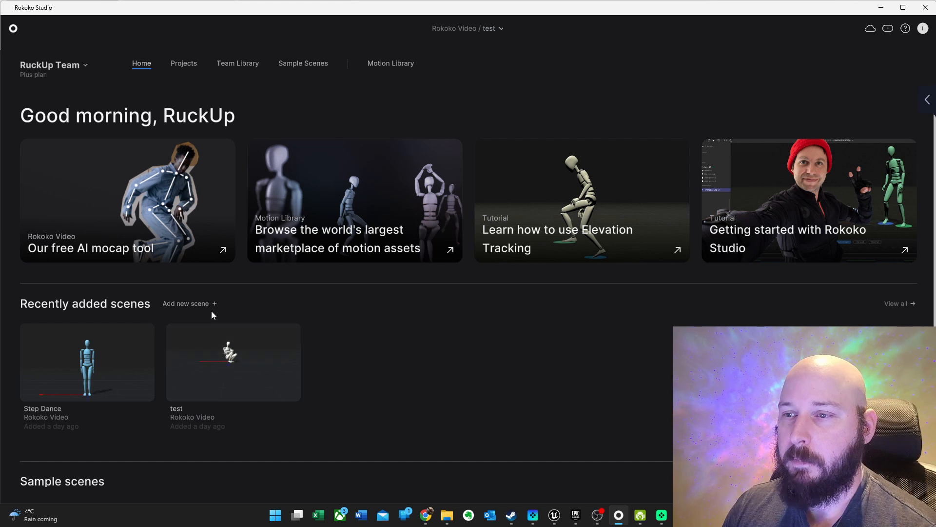
{"action": "mouse_move", "coordinate": [196, 361]}
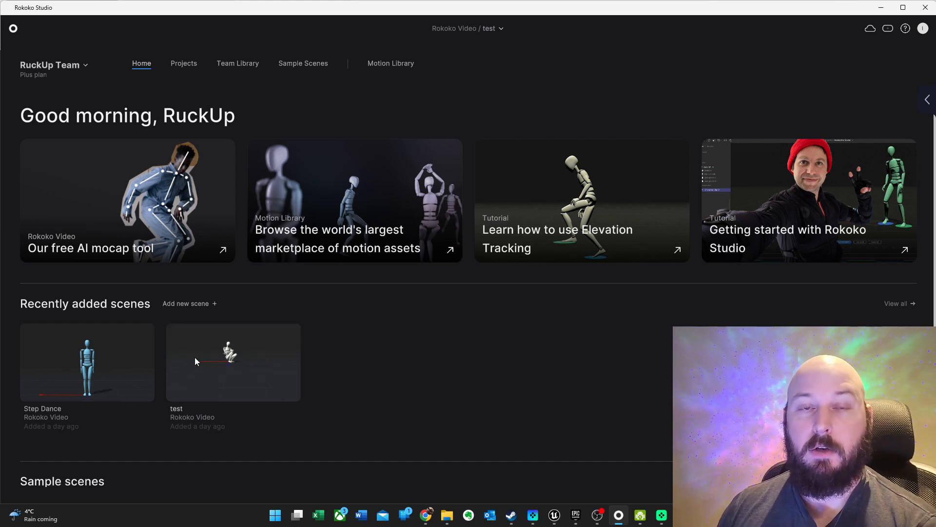
{"action": "mouse_move", "coordinate": [217, 369]}
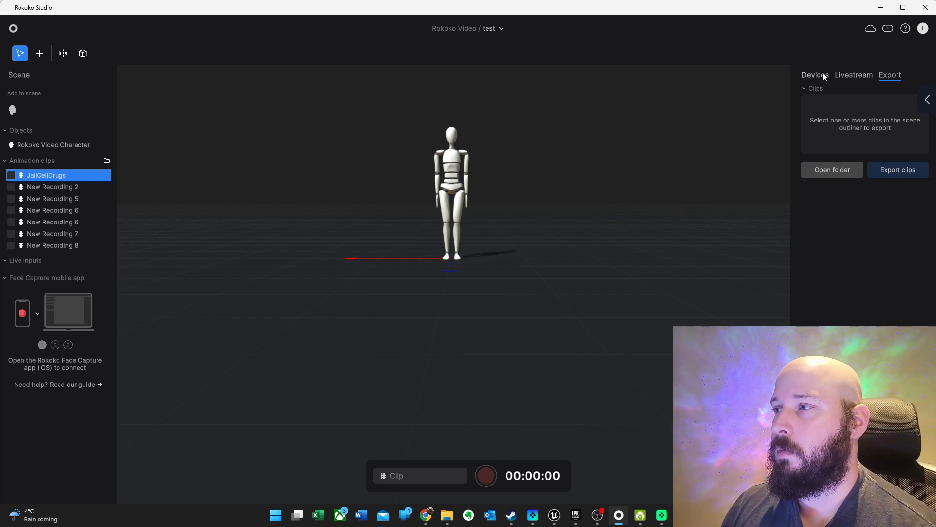
Step: Load the JailCellDrugs clip from the Devices panel and play, then pause, its crouching animation
{"action": "left_click", "coordinate": [814, 75]}
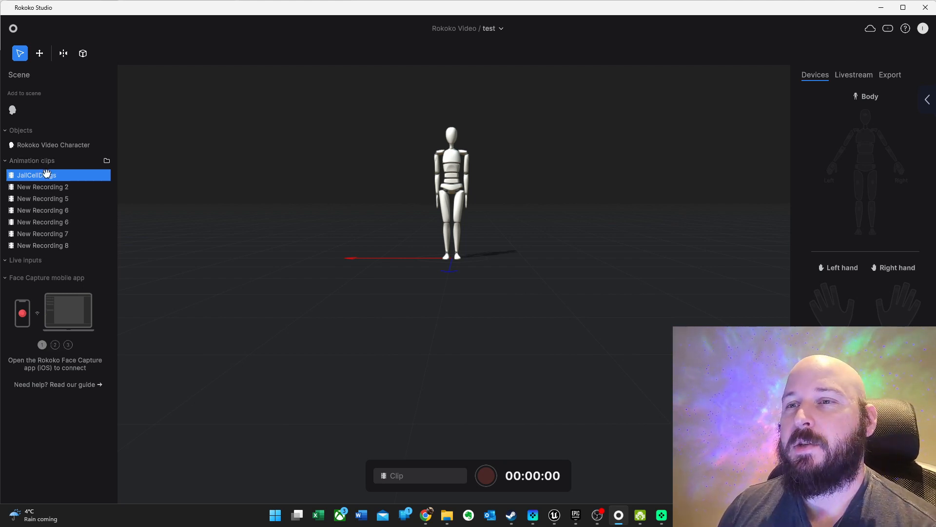
{"action": "double_click", "coordinate": [36, 175]}
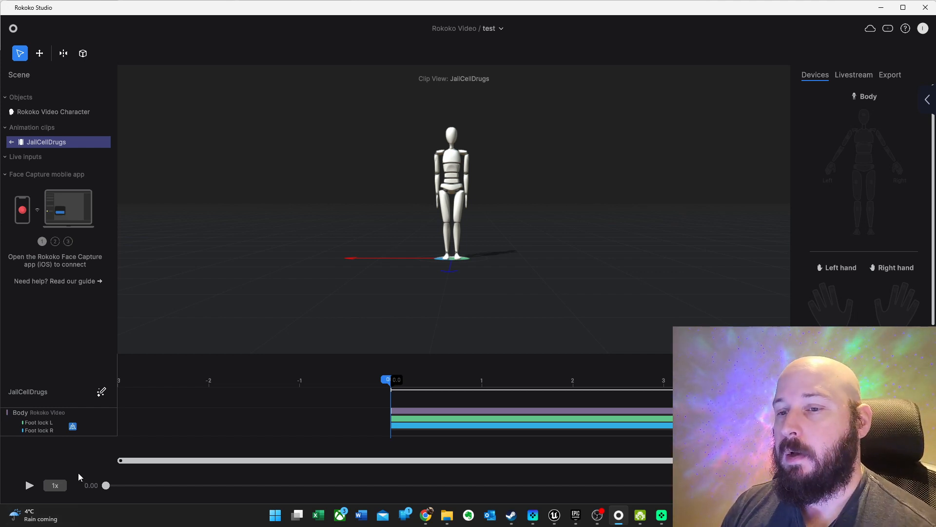
{"action": "left_click", "coordinate": [29, 485]}
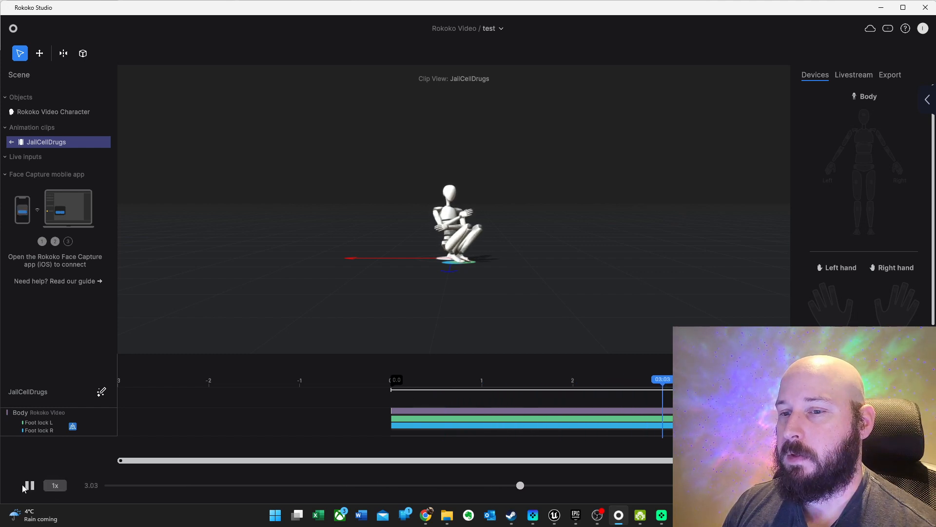
{"action": "left_click", "coordinate": [28, 485]}
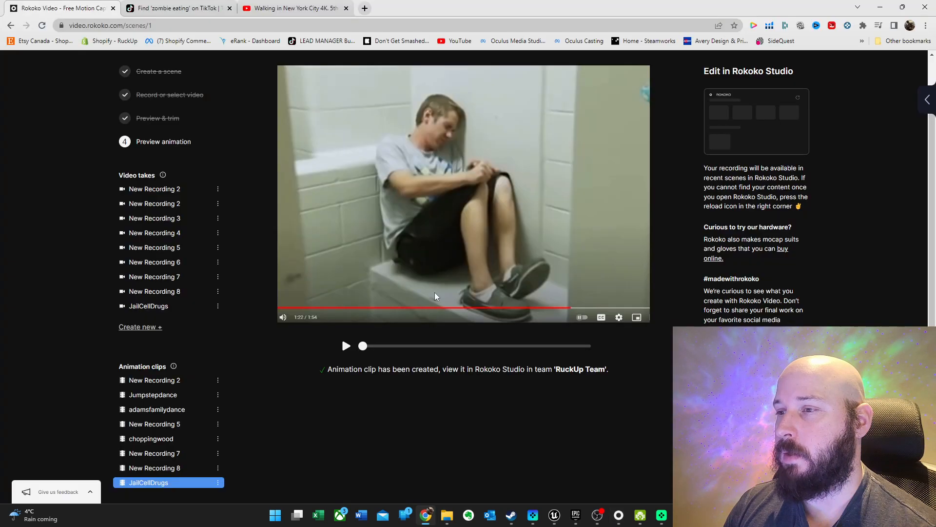
Step: Replay the JailCellDrugs animation preview and its source video in Rokoko Video, then return to Rokoko Studio
{"action": "left_click", "coordinate": [345, 345]}
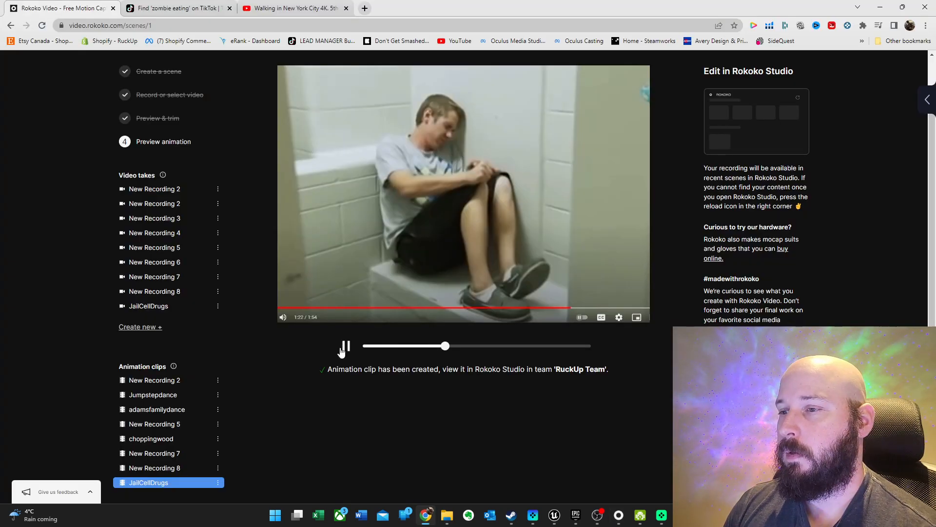
{"action": "left_click", "coordinate": [154, 306]}
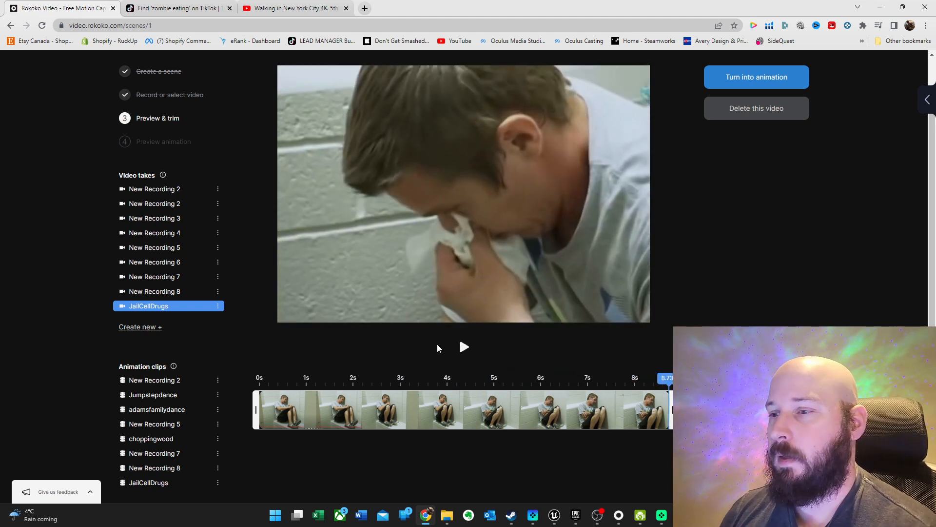
{"action": "left_click", "coordinate": [398, 377]}
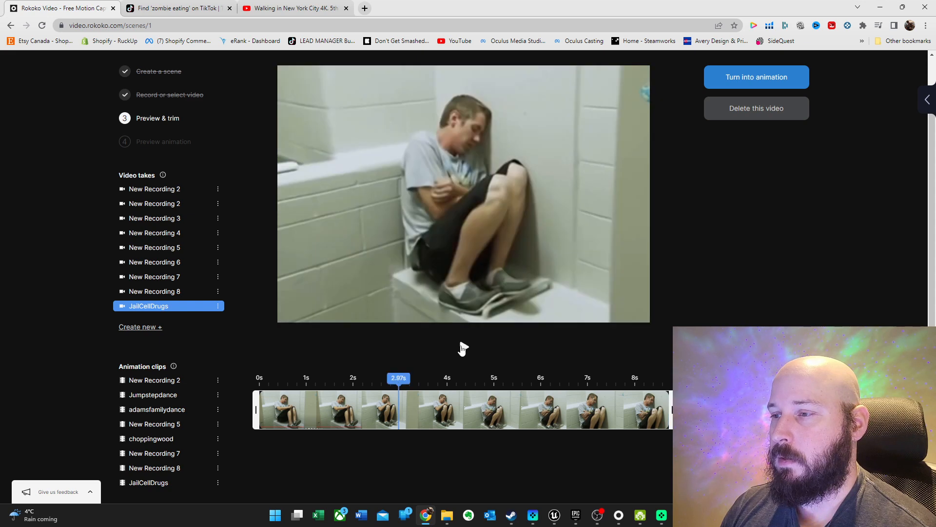
{"action": "left_click", "coordinate": [463, 194]}
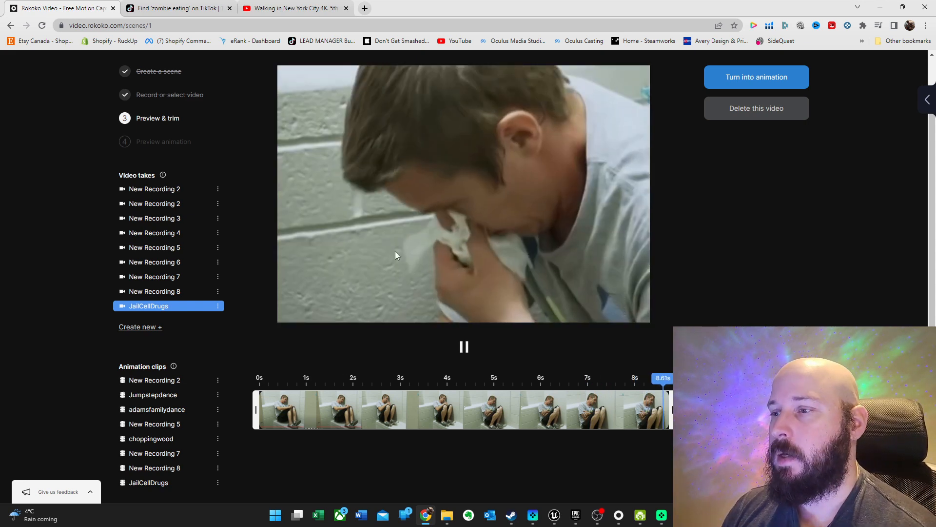
{"action": "left_click", "coordinate": [464, 347]}
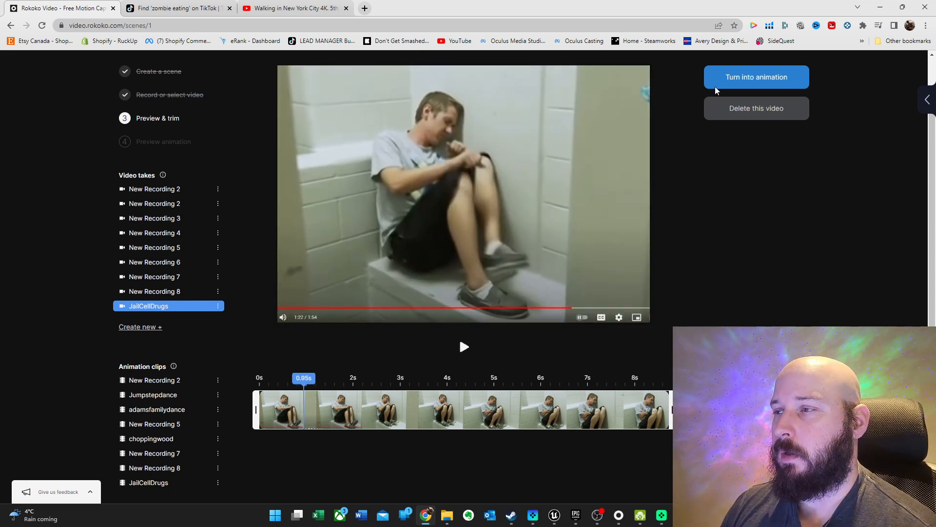
{"action": "left_click", "coordinate": [756, 76]}
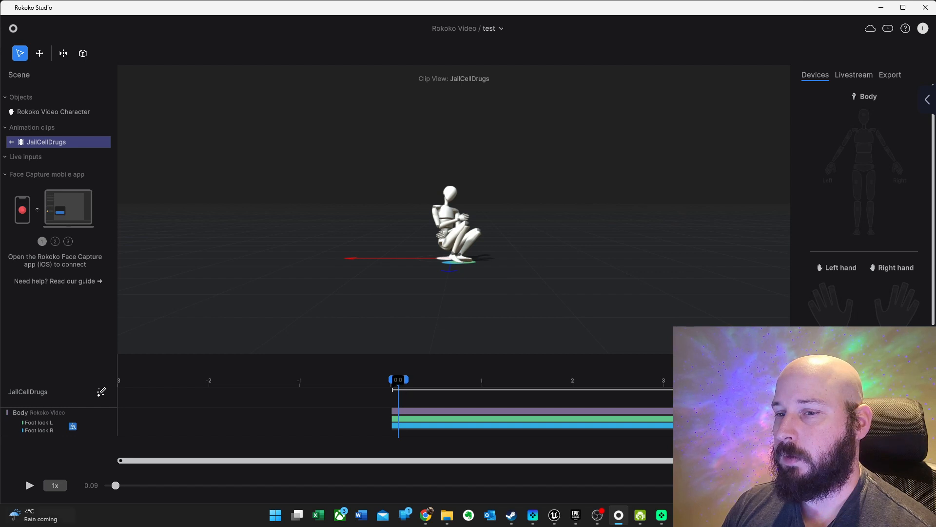
Step: Play the JailCellDrugs crouching animation in the viewport and pause it around 5.6 seconds
{"action": "left_click", "coordinate": [28, 485]}
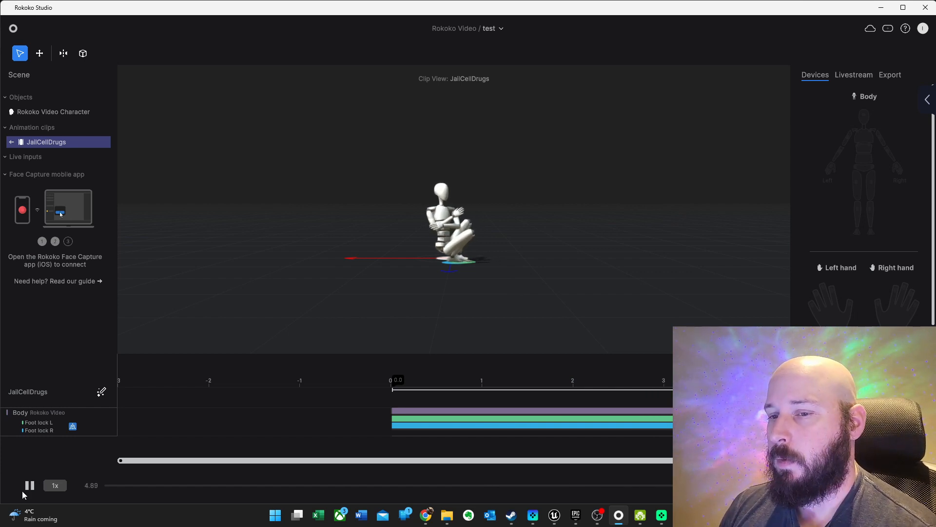
{"action": "left_click", "coordinate": [29, 484]}
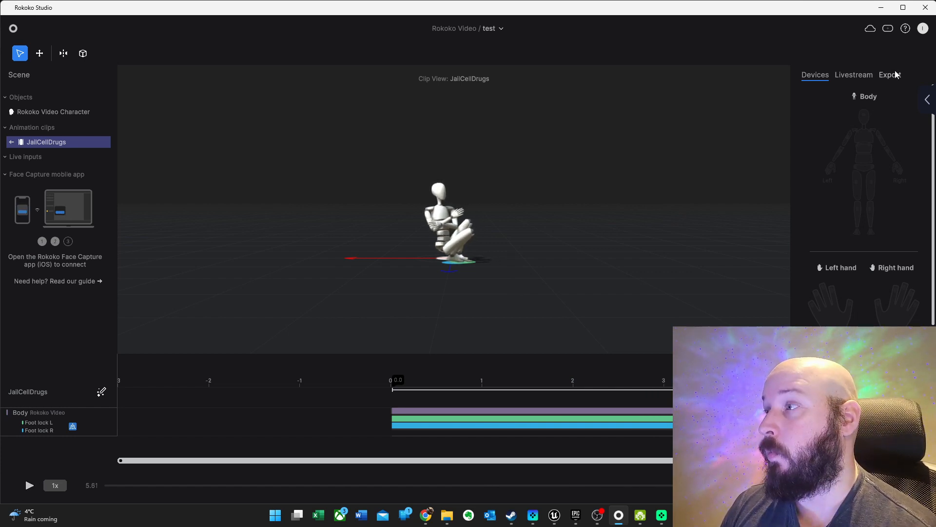
Step: Review the FBX export settings: Custom preset, Mannequin skeleton target with Unreal Engine naming, 100 fps
{"action": "left_click", "coordinate": [889, 75]}
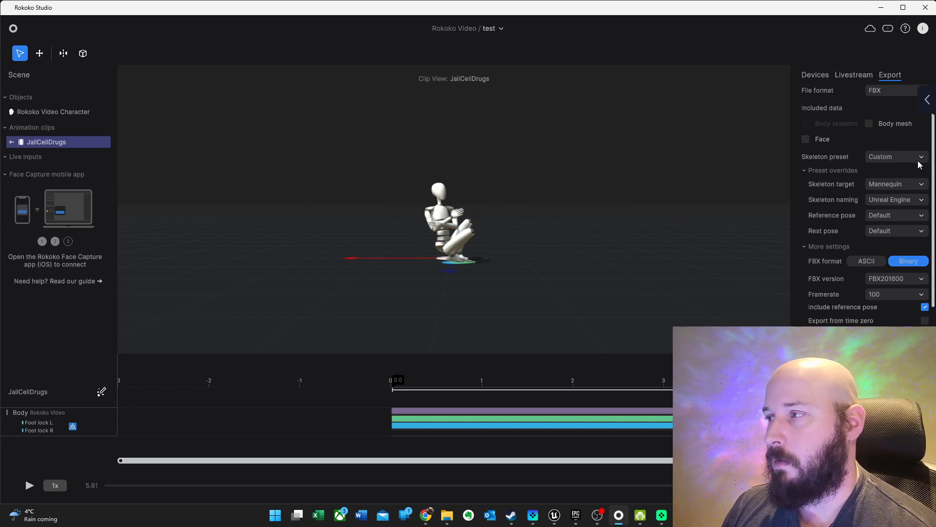
{"action": "left_click", "coordinate": [895, 156]}
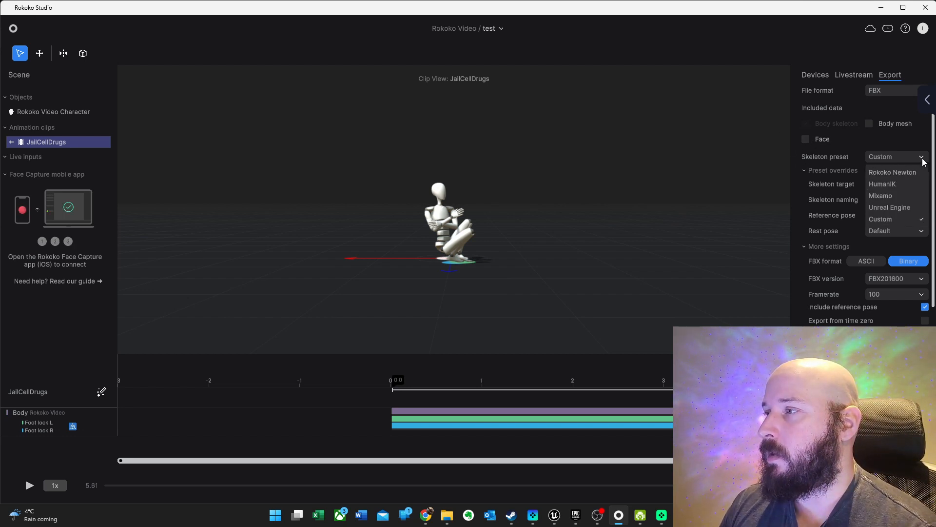
{"action": "mouse_move", "coordinate": [896, 220]}
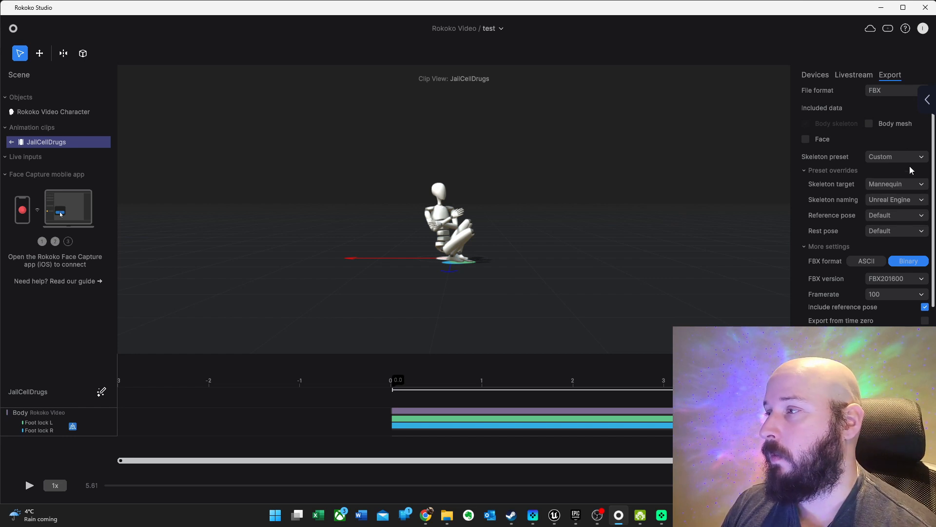
{"action": "left_click", "coordinate": [919, 184]}
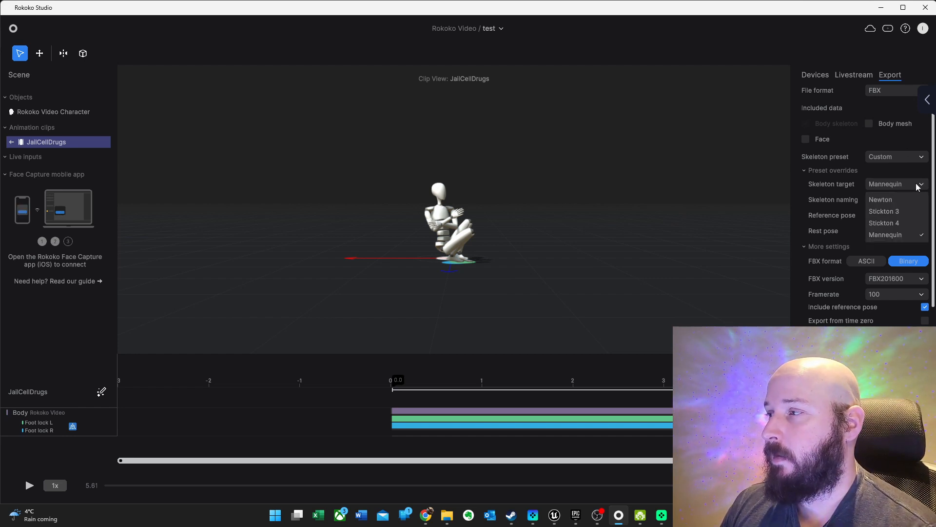
{"action": "left_click", "coordinate": [921, 199]}
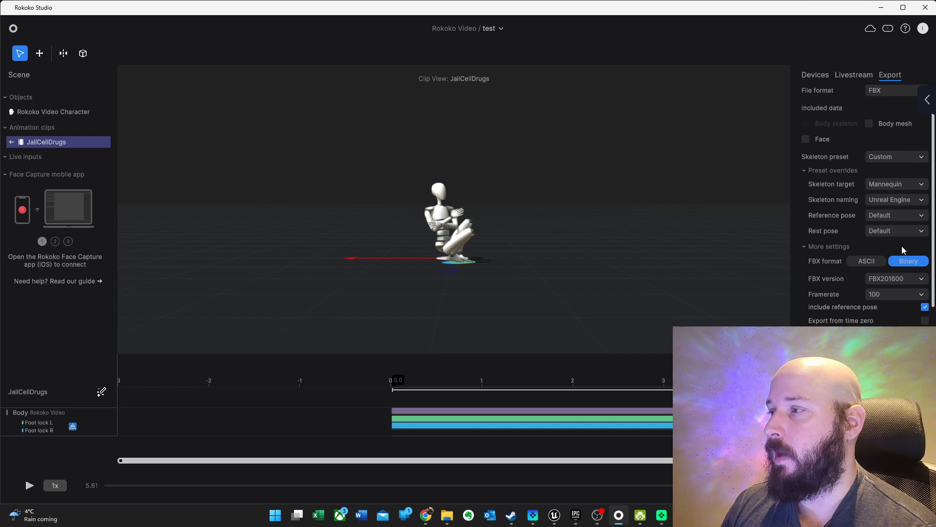
{"action": "scroll", "scroll_direction": "down", "scroll_amount": 3}
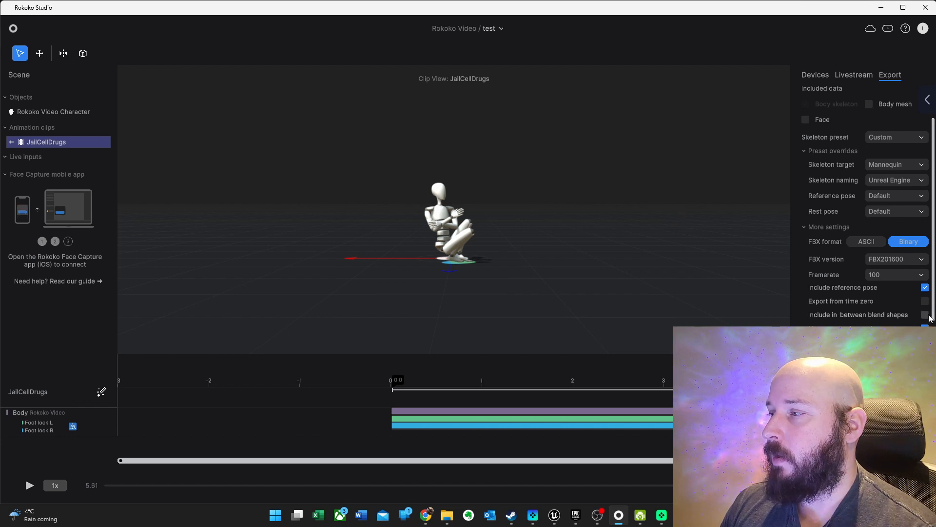
{"action": "scroll", "scroll_direction": "down", "scroll_amount": 3}
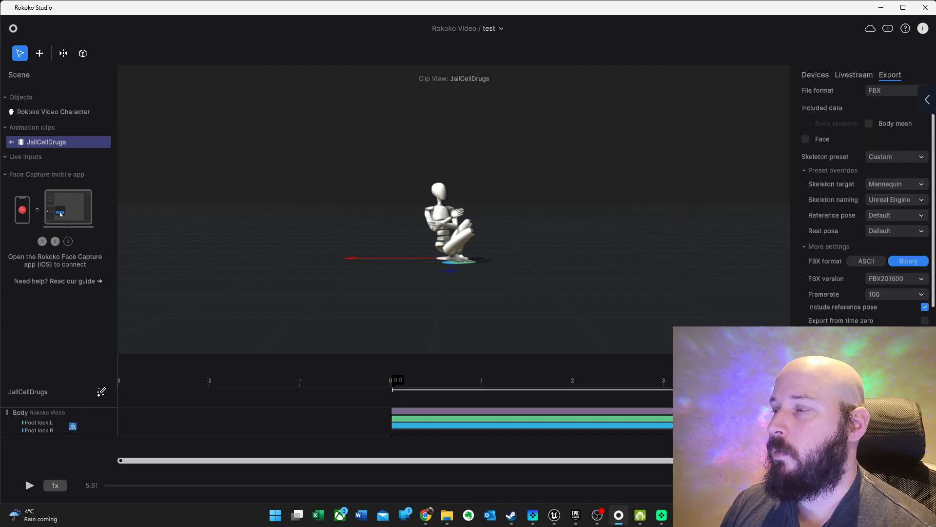
{"action": "mouse_move", "coordinate": [445, 514]}
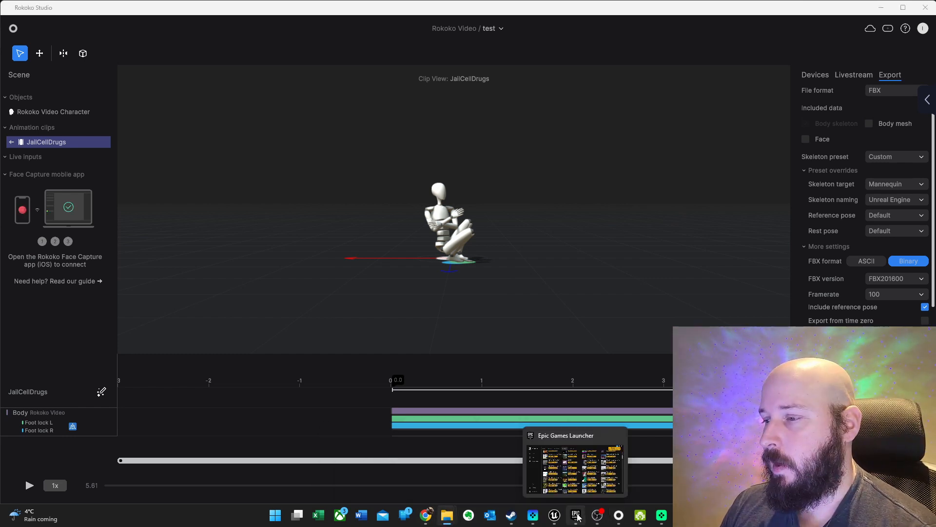
{"action": "mouse_move", "coordinate": [597, 515]}
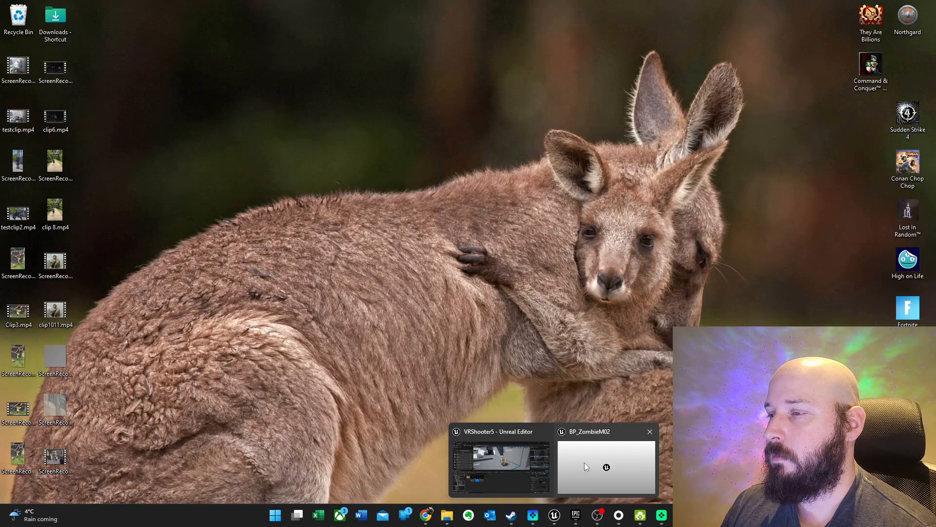
Step: Bring the VRShooter5 Unreal Editor window forward with the zombie level showing
{"action": "left_click", "coordinate": [499, 466]}
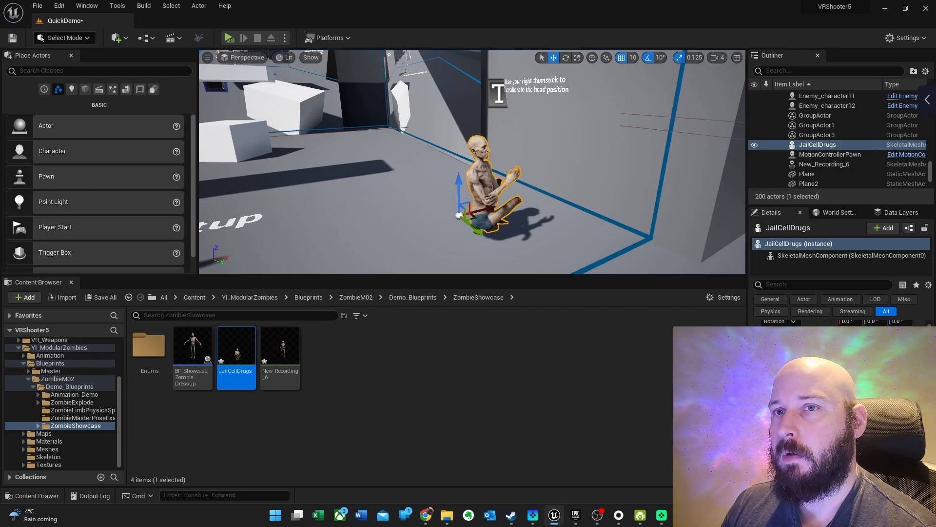
{"action": "mouse_move", "coordinate": [574, 514]}
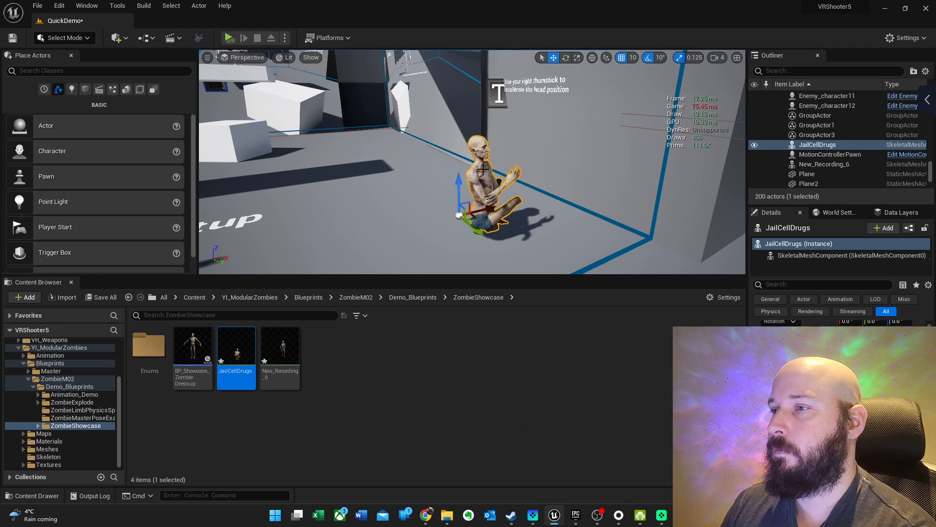
{"action": "mouse_move", "coordinate": [236, 343]}
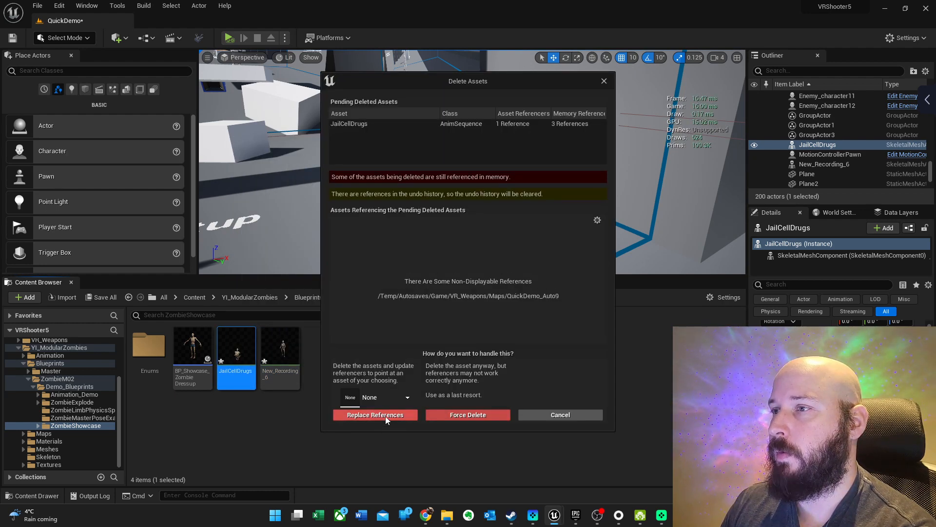
{"action": "mouse_move", "coordinate": [467, 414]}
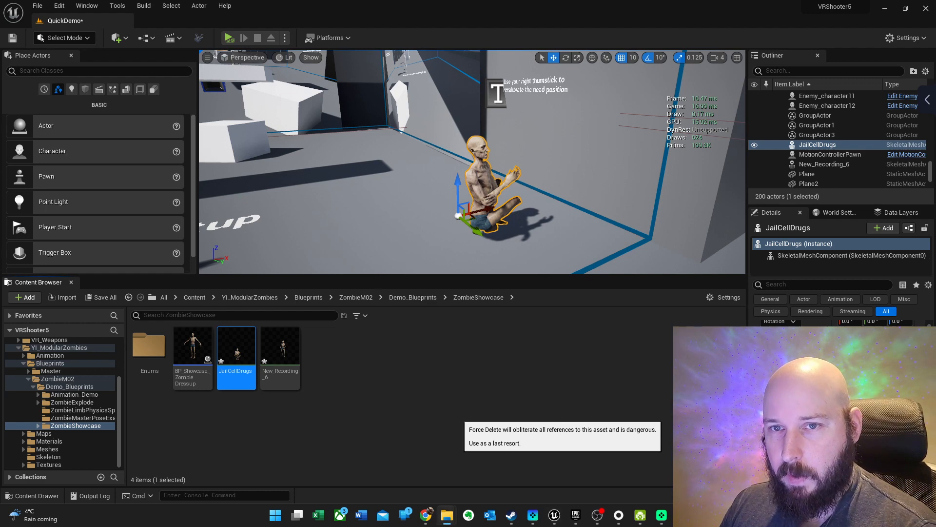
{"action": "mouse_move", "coordinate": [498, 208]}
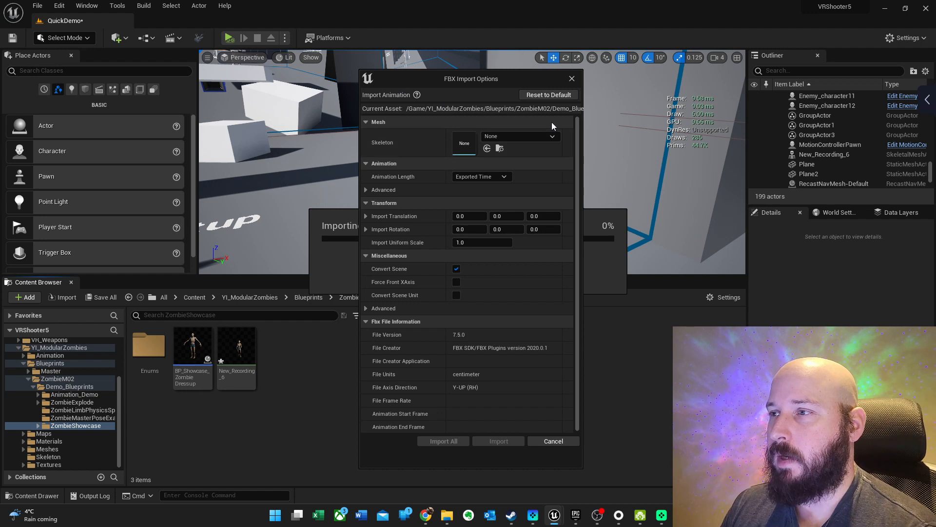
Step: Import the JailCellDrugs FBX with Skeleton set to UE4_Mannequin_Skeleton via Import All
{"action": "left_click", "coordinate": [547, 137]}
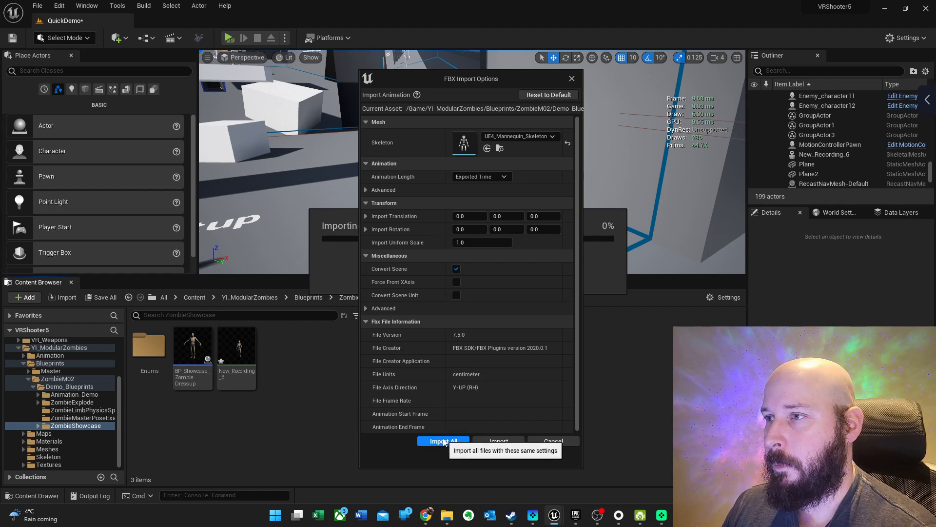
{"action": "left_click", "coordinate": [442, 441]}
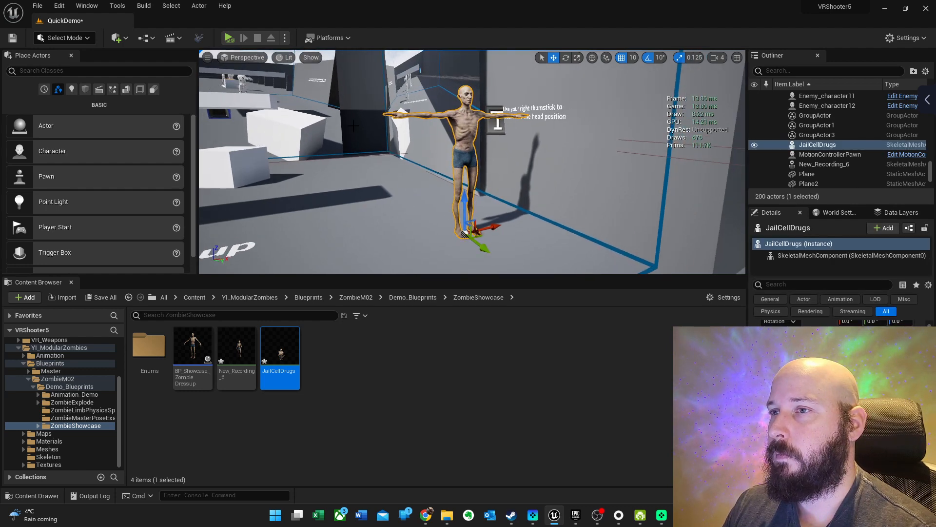
Step: Select the New_Recording_6 zombie actor and start Play so it performs the crouching mocap
{"action": "left_click", "coordinate": [239, 167]}
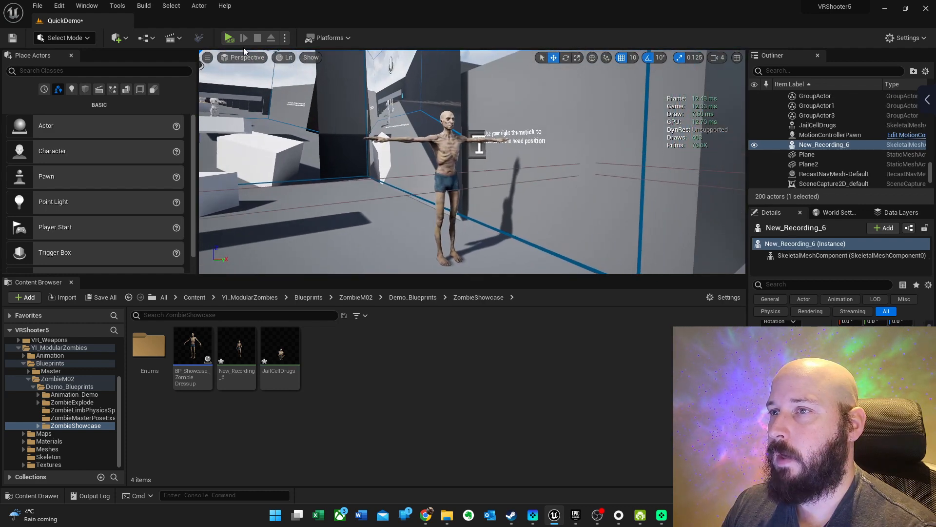
{"action": "left_click", "coordinate": [228, 38]}
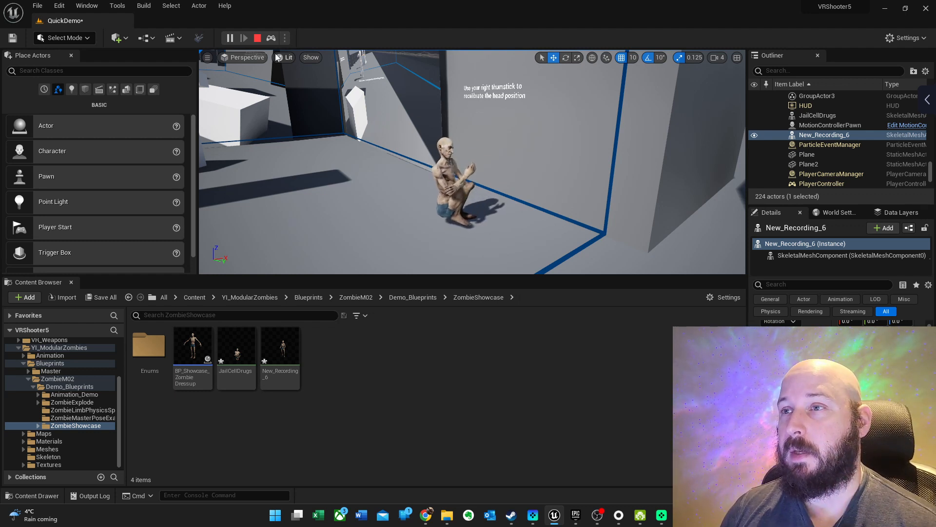
Step: Stop the play session and select the New_Recording_6 asset in ZombieShowcase
{"action": "left_click", "coordinate": [230, 39]}
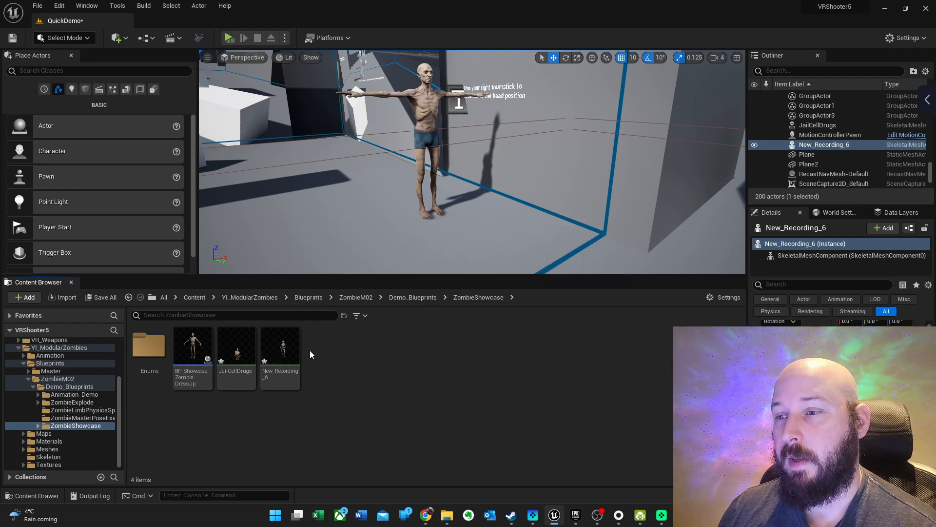
{"action": "left_click", "coordinate": [280, 343]}
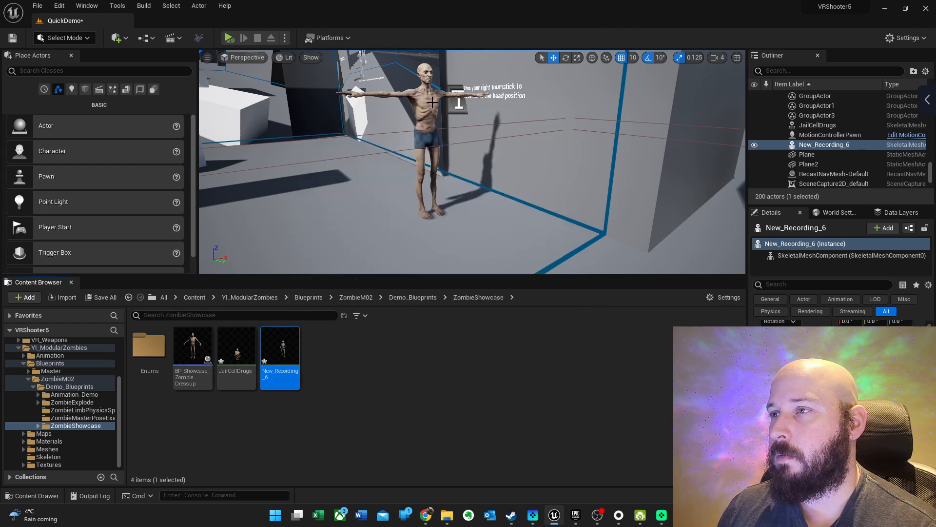
Step: Delete the old zombie, leaving New_Recording_7 in the level, and start Play to watch it animate
{"action": "key", "text": "delete"}
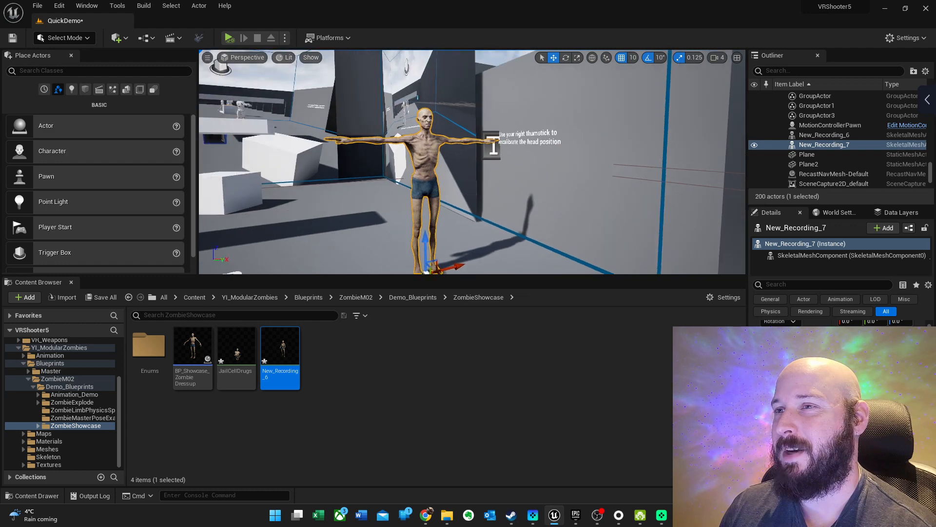
{"action": "left_click", "coordinate": [227, 38]}
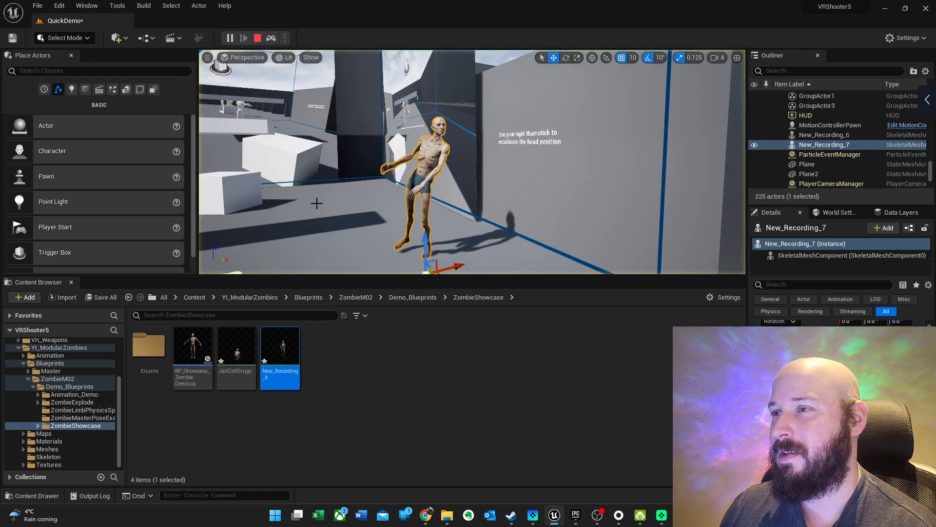